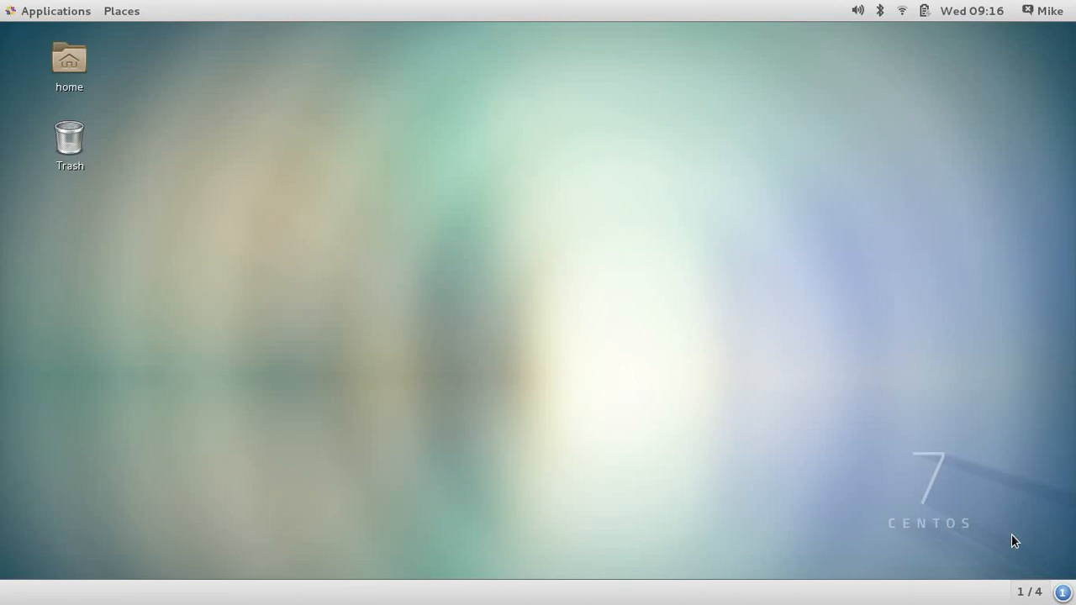
mouse_move(917, 596)
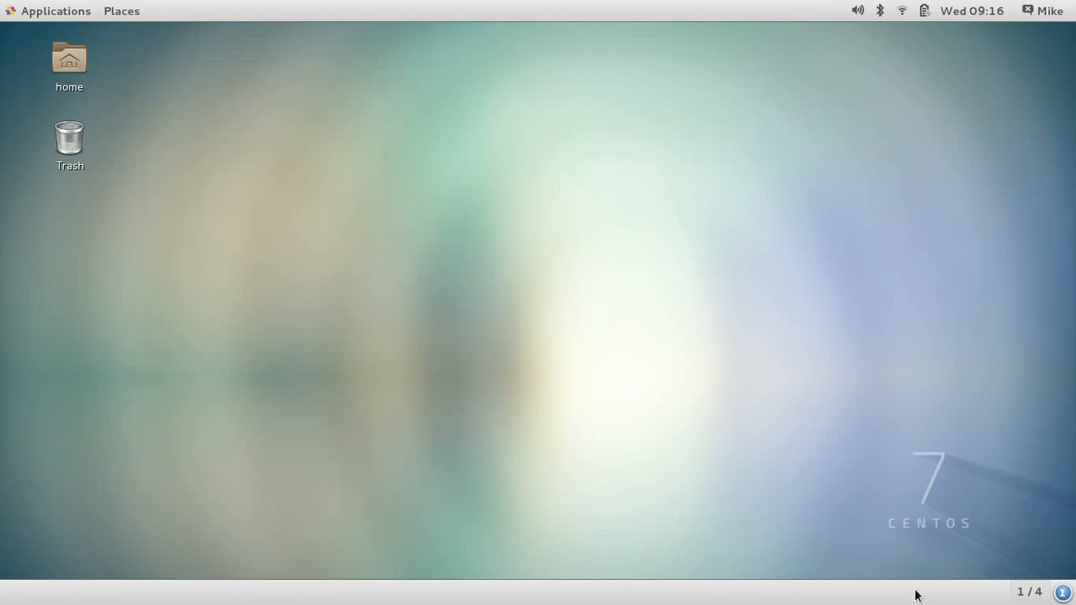
mouse_move(743, 468)
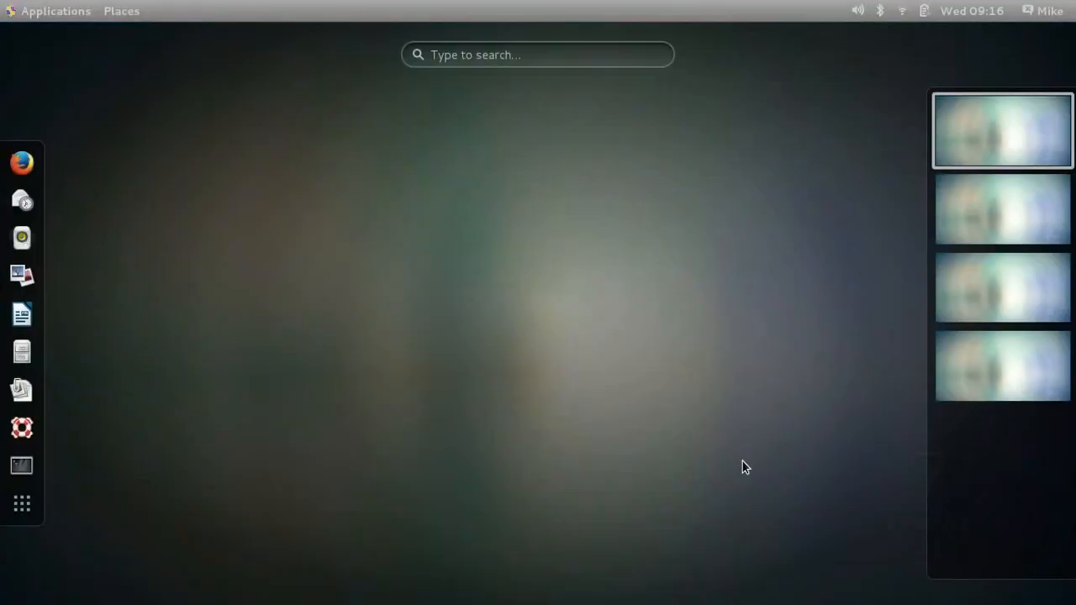
Search Activities for 'terminal' and launch the Terminal app
text(terminal)
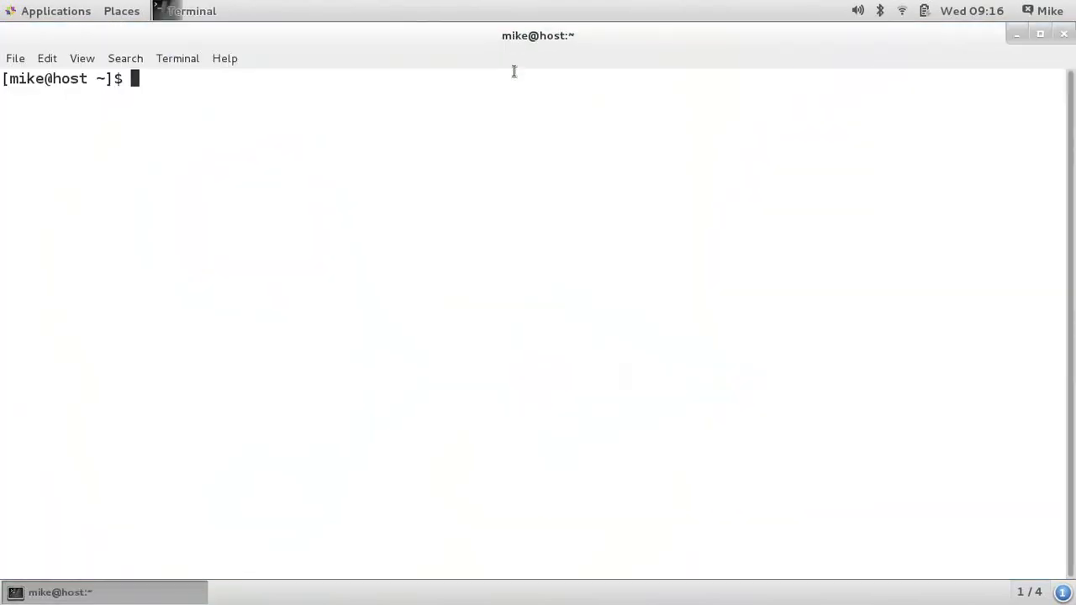
Install the "Virtualization Host" package group with sudo yum, entering the password and confirming y
text(sudo yum g)
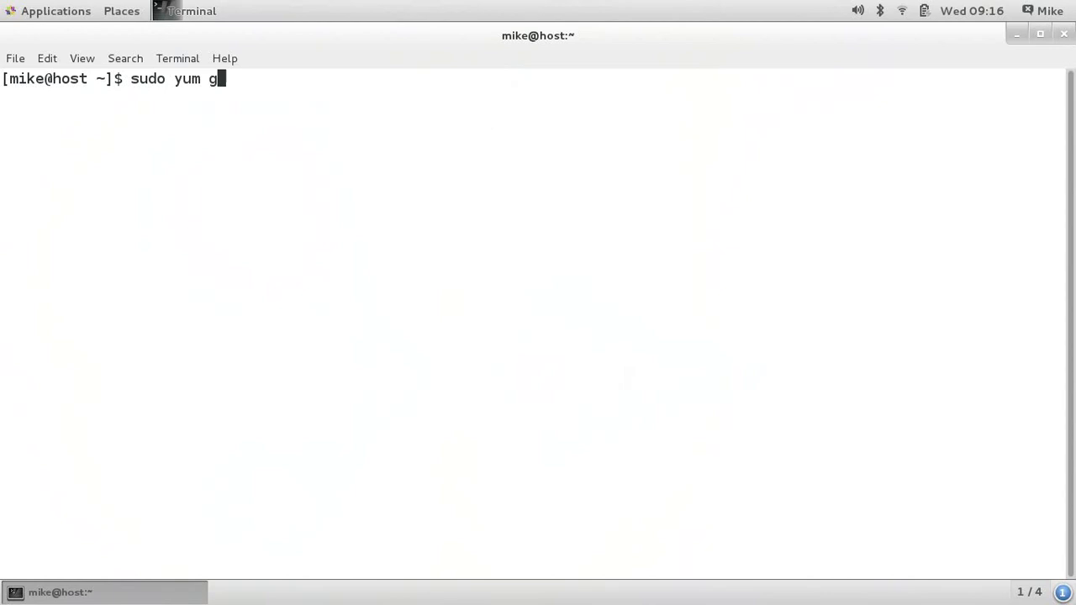
text(roup install "Vir)
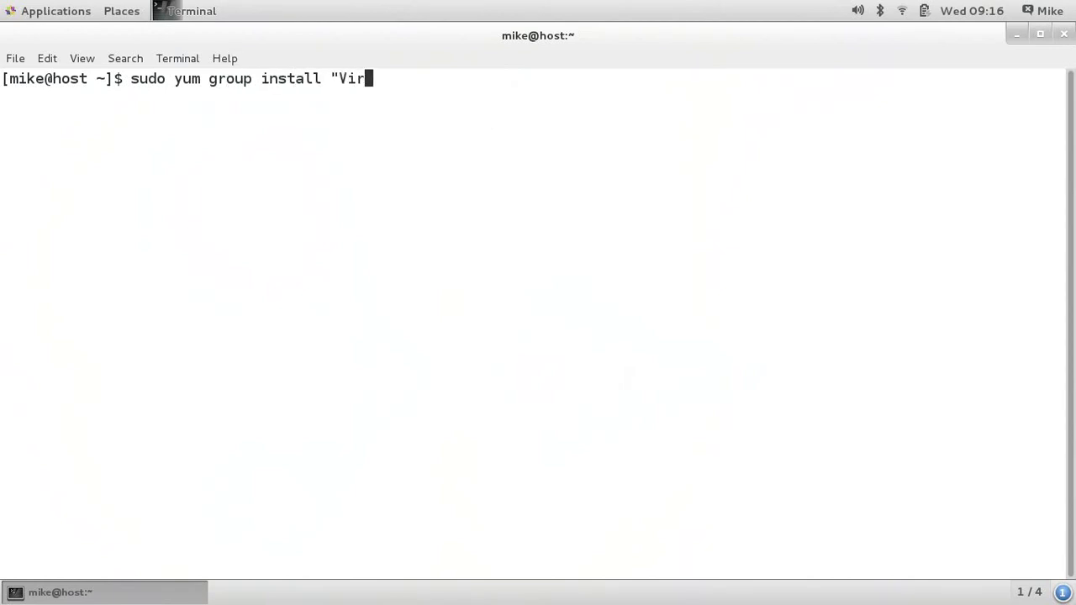
text(tualization)
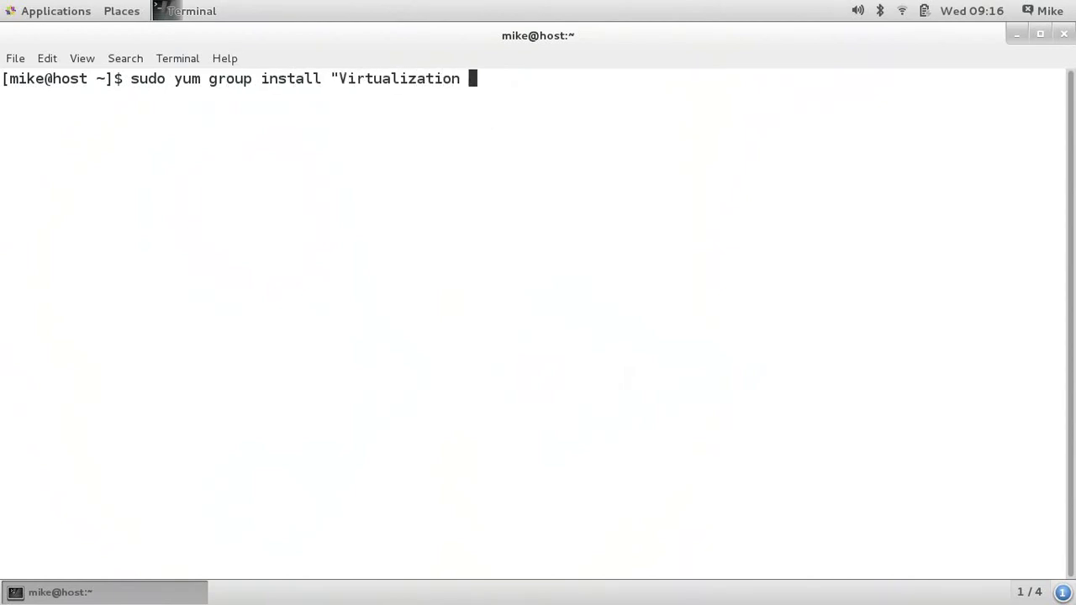
text(H)
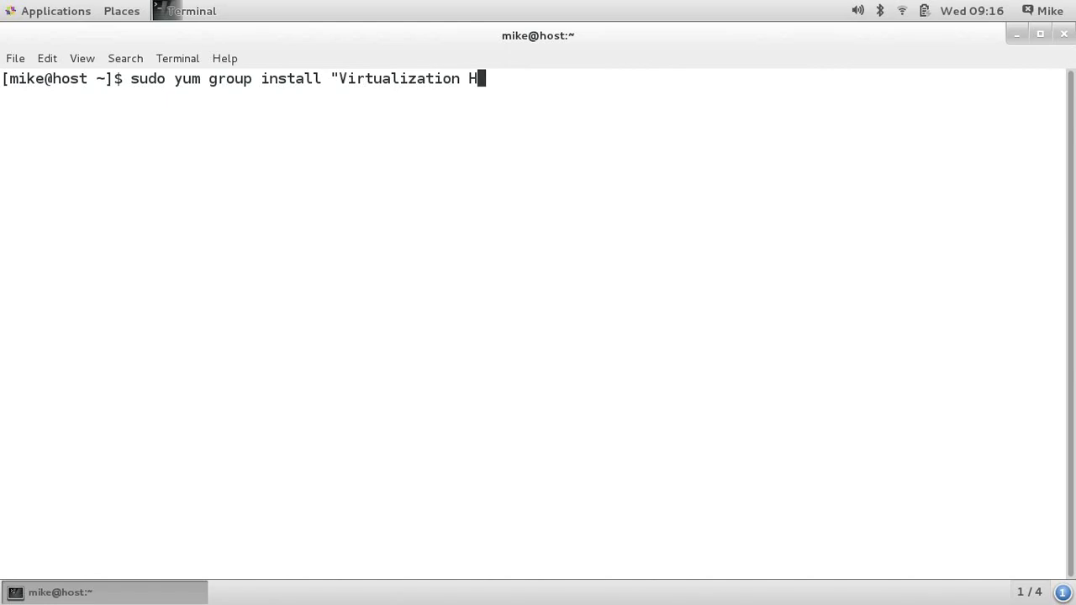
text(ost)
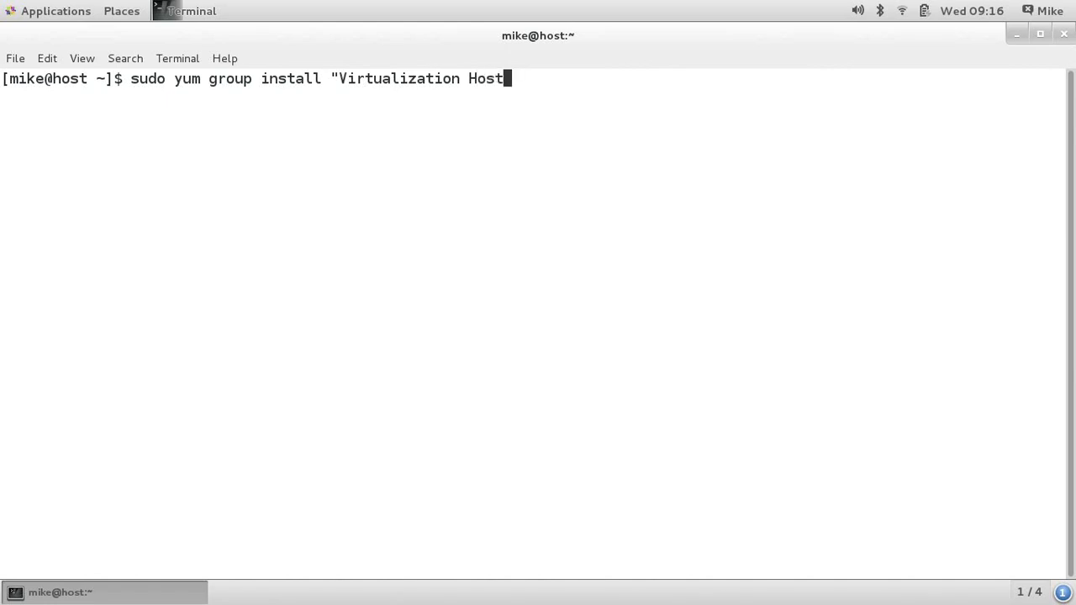
text(")
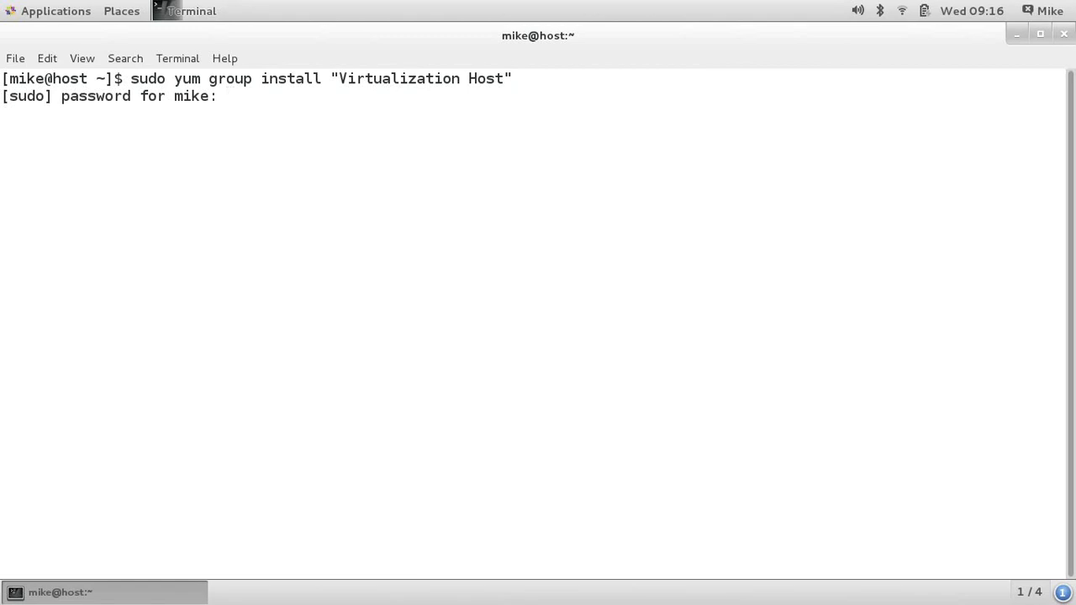
key(Return)
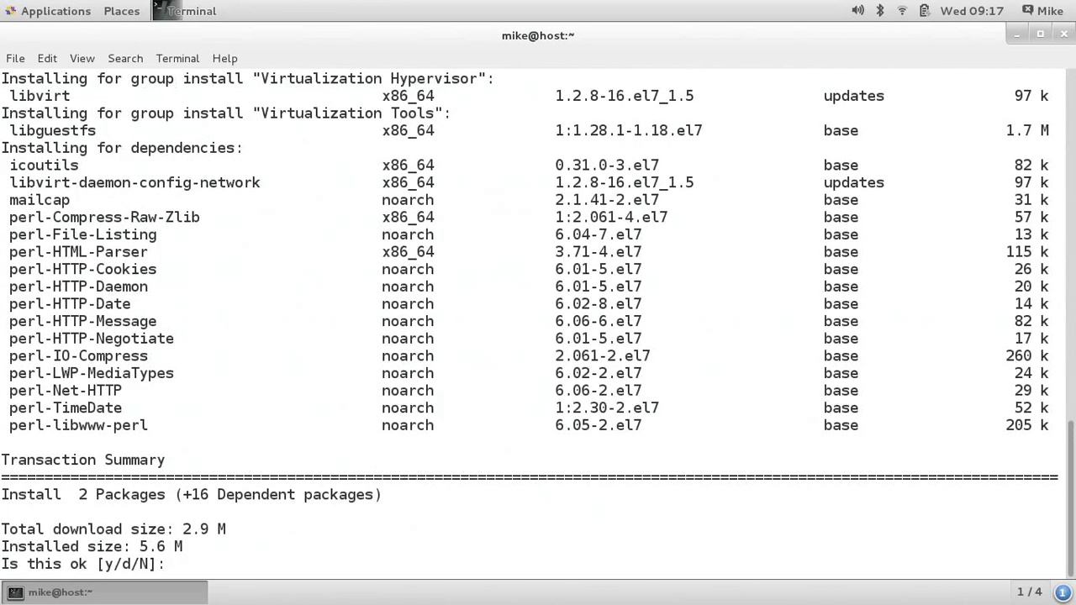
text(y)
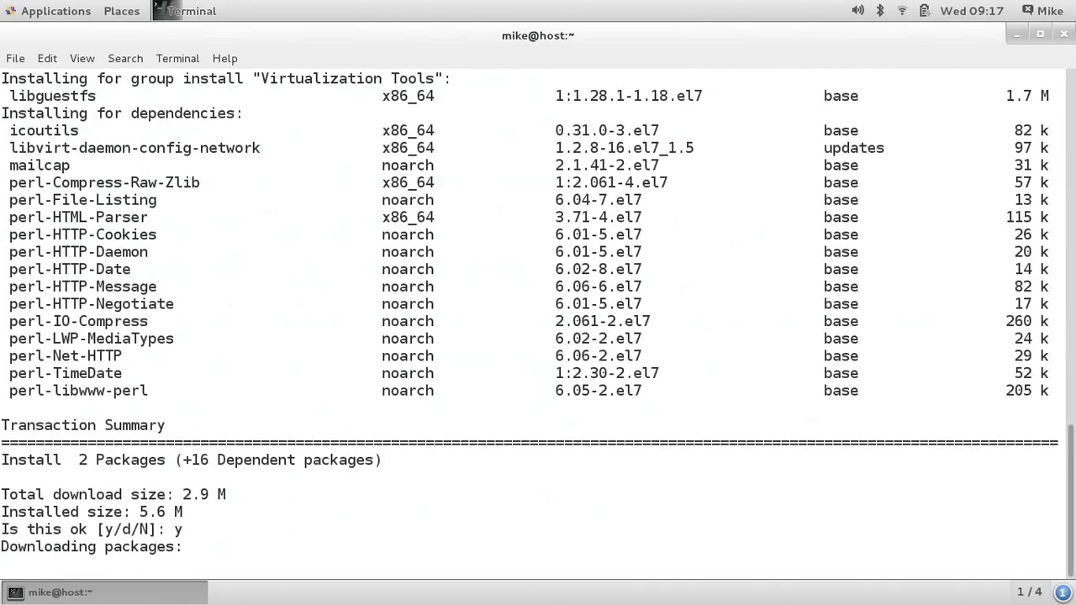
key(Return)
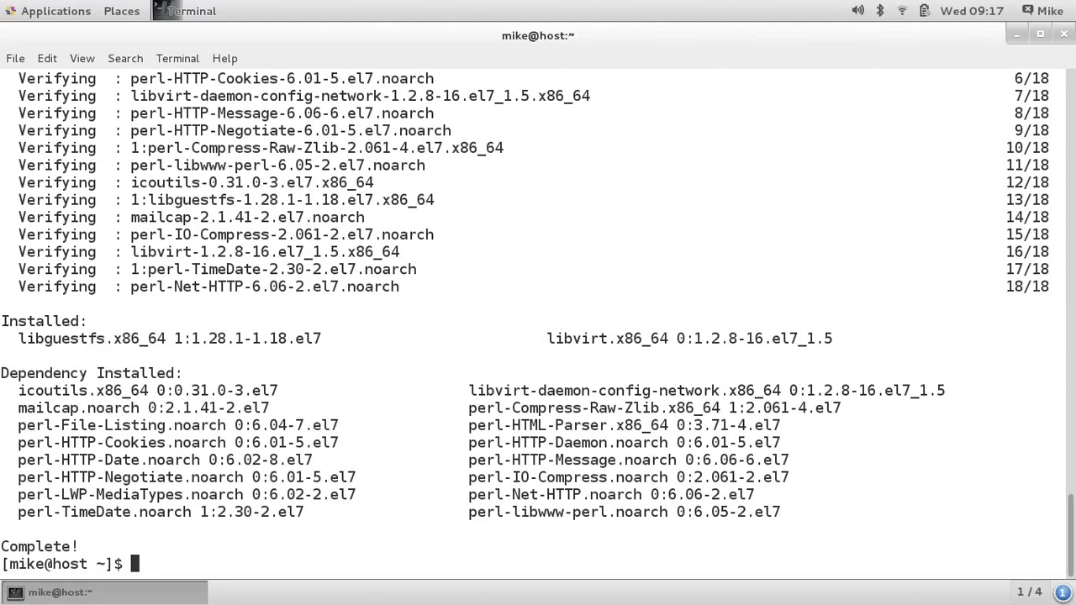
Install virt-manager via sudo yum install, reviewing the dependency list and confirming y
text(sudo yum install)
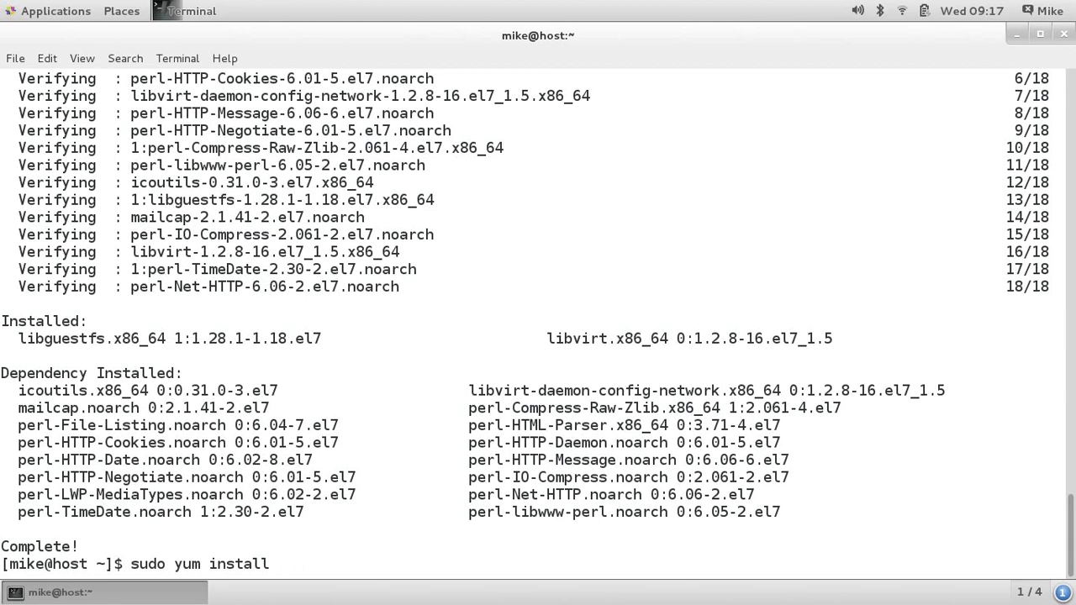
text(virt-manager)
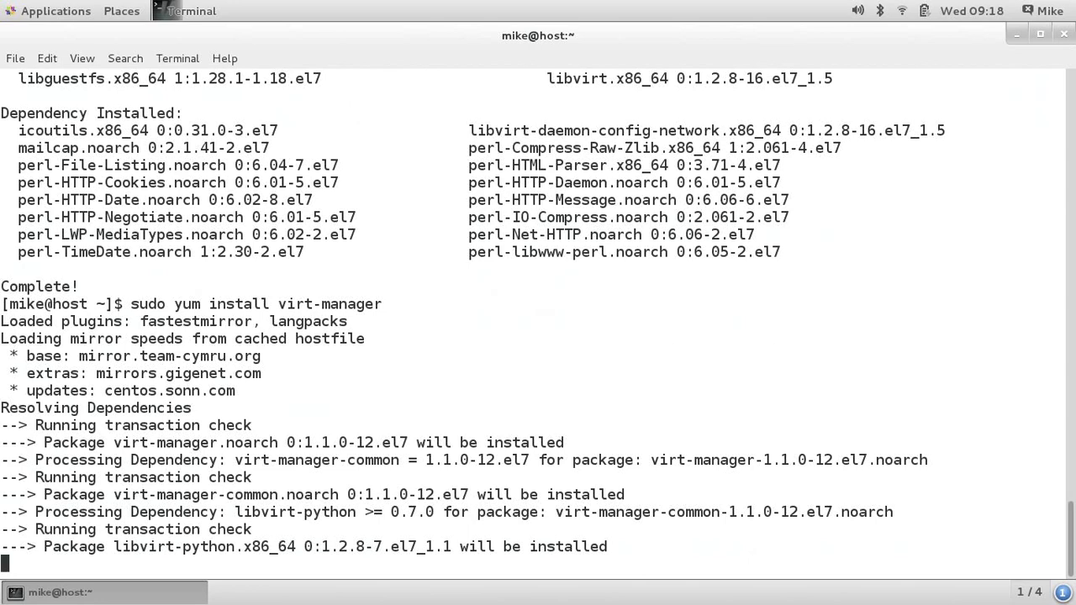
scroll(down, 3)
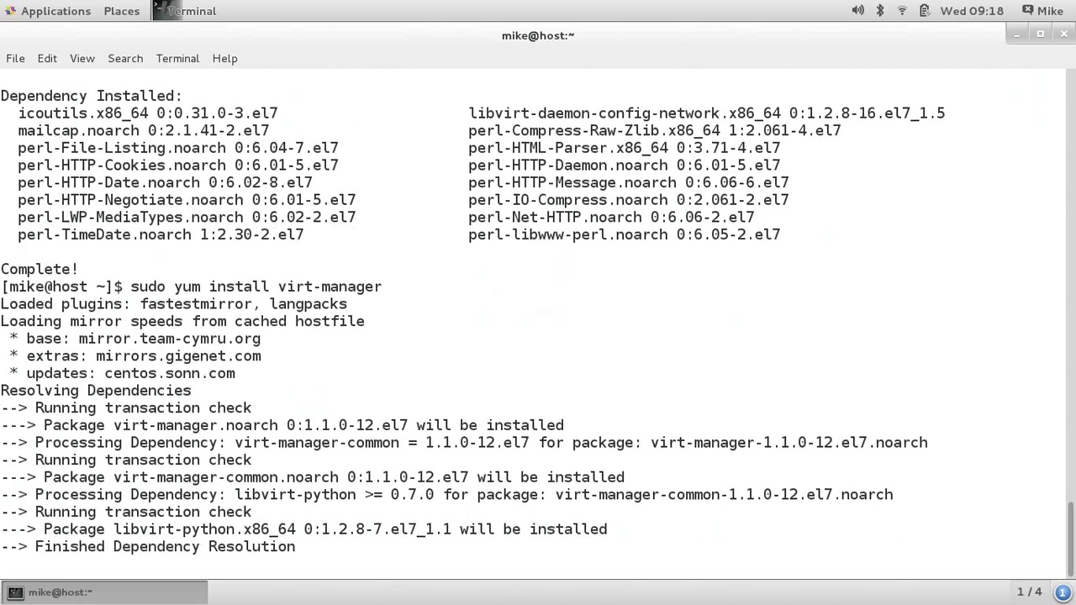
scroll(down, 3)
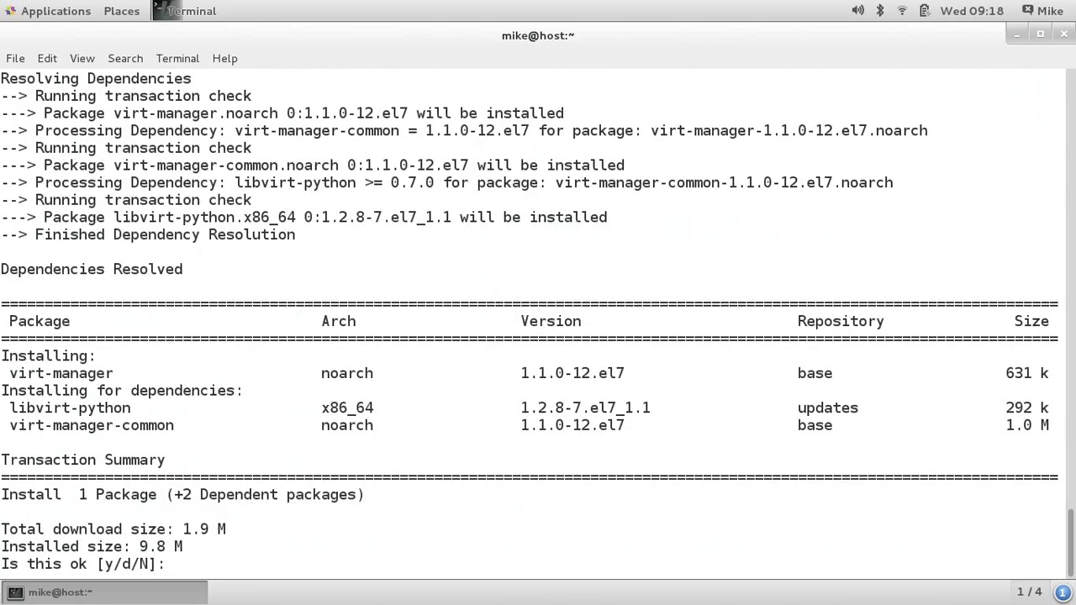
text(y)
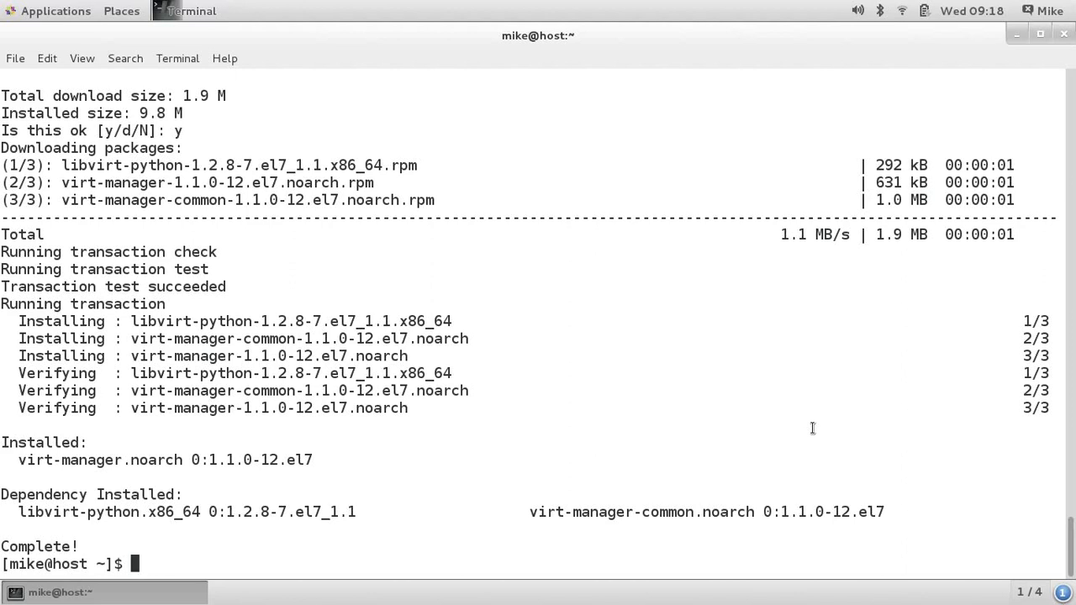
Check that the libvirtd daemon is running with sudo systemctl status libvirtd
text(sudo systemctl)
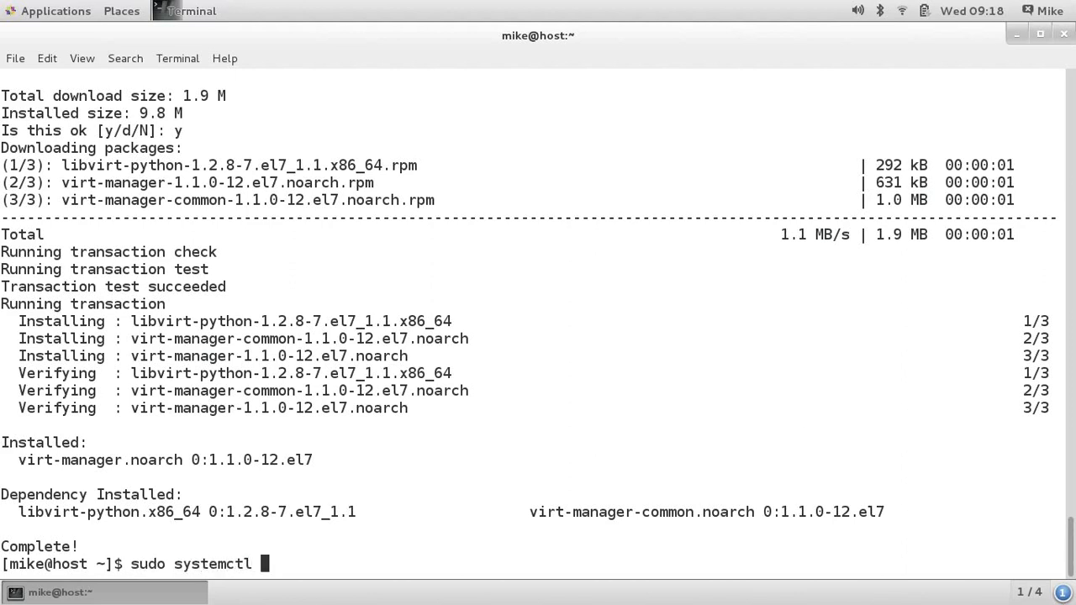
text(status)
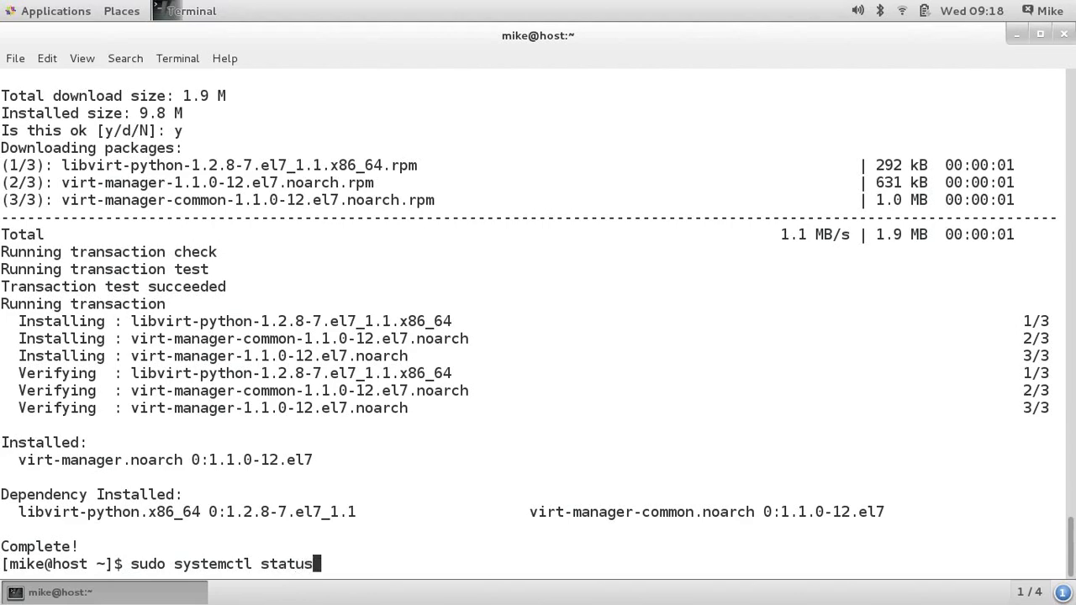
text(libvirtd)
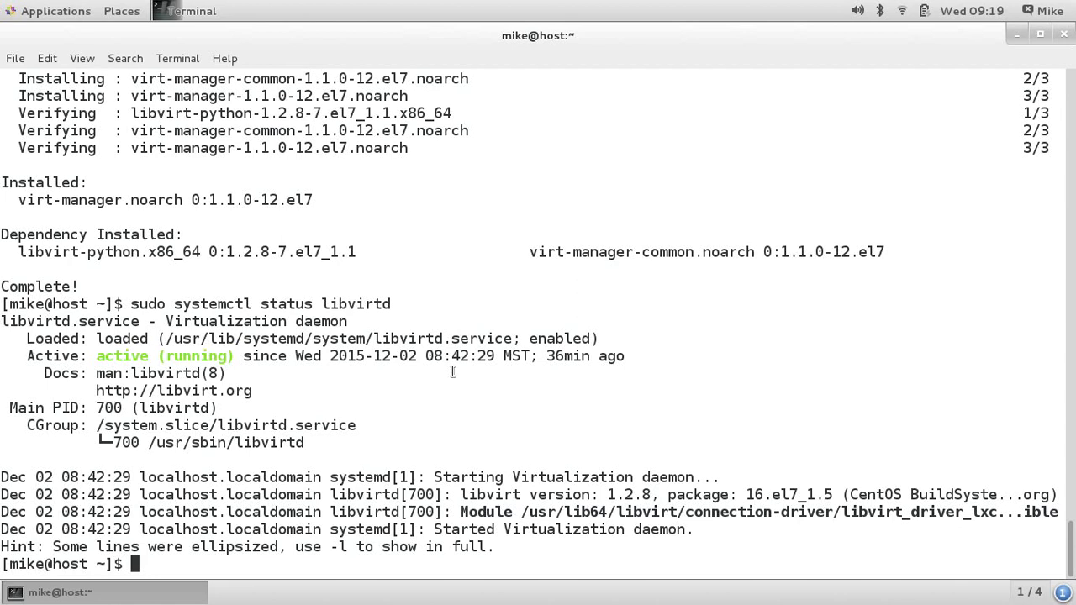
Create the virt group with groupadd and add user mike to it via usermod
text(sudo groupadd virt)
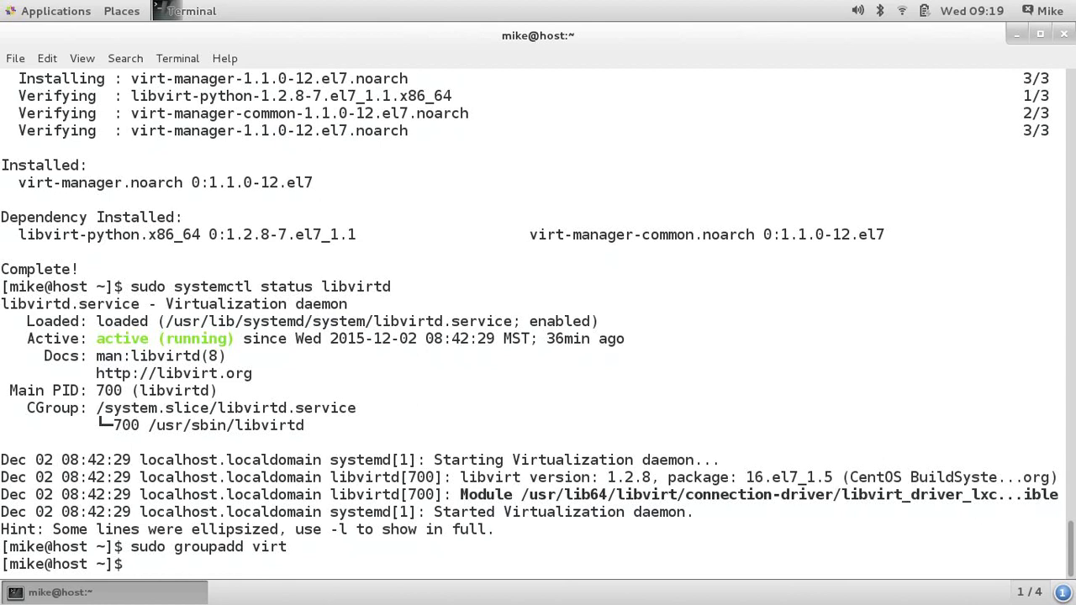
text(sudo usermod -aG)
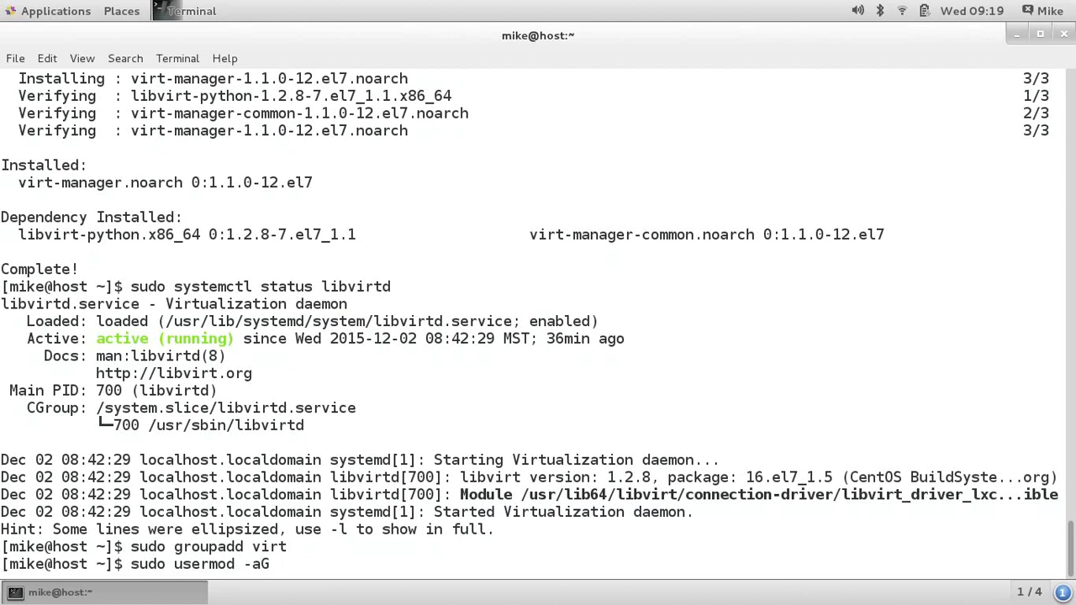
text(virt mike)
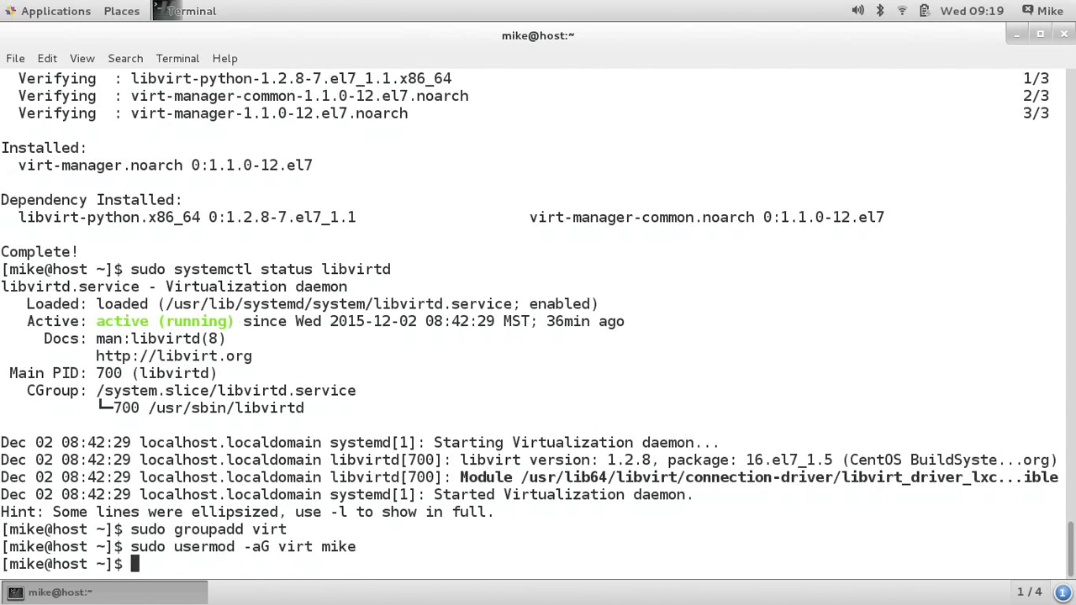
text(sudo nano /)
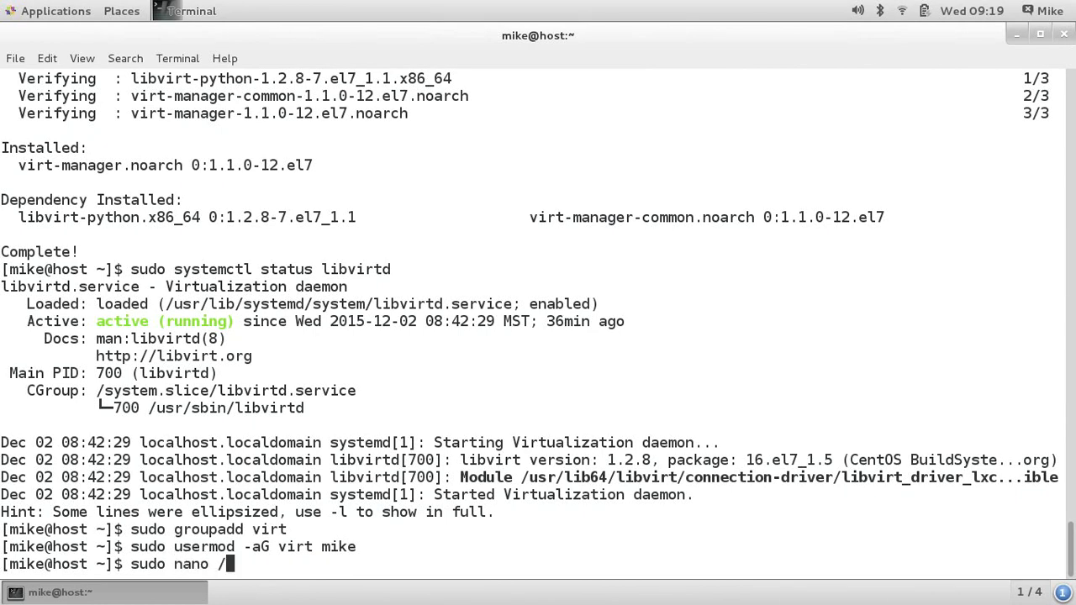
Open /etc/polkit-1/localauthority/50-local.d/50-org.example.libvirt-access.pkla in nano with sudo
text(etc/polki)
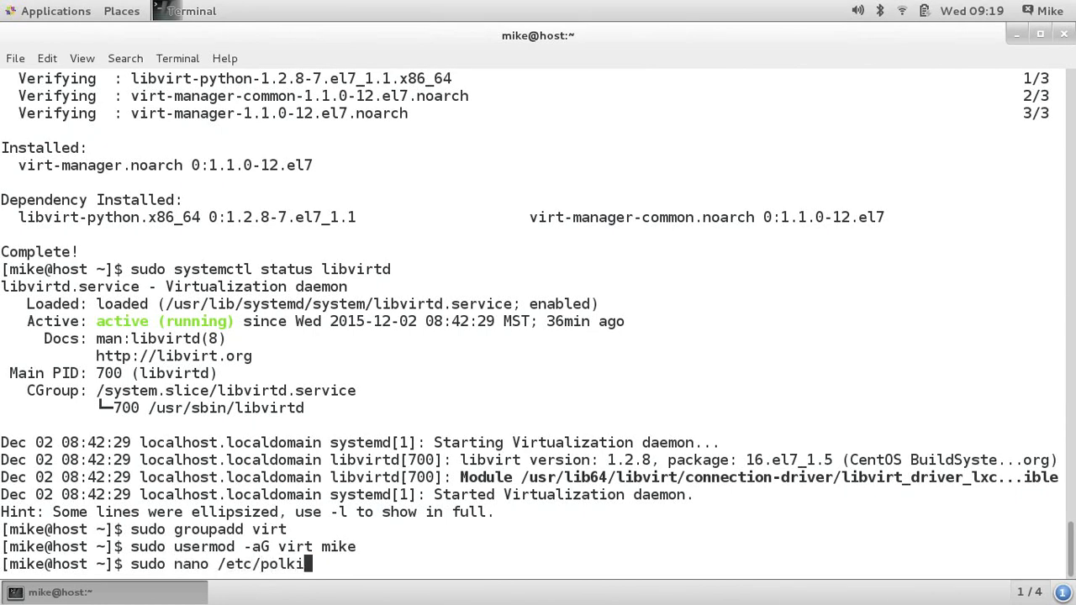
text(t-1/lo)
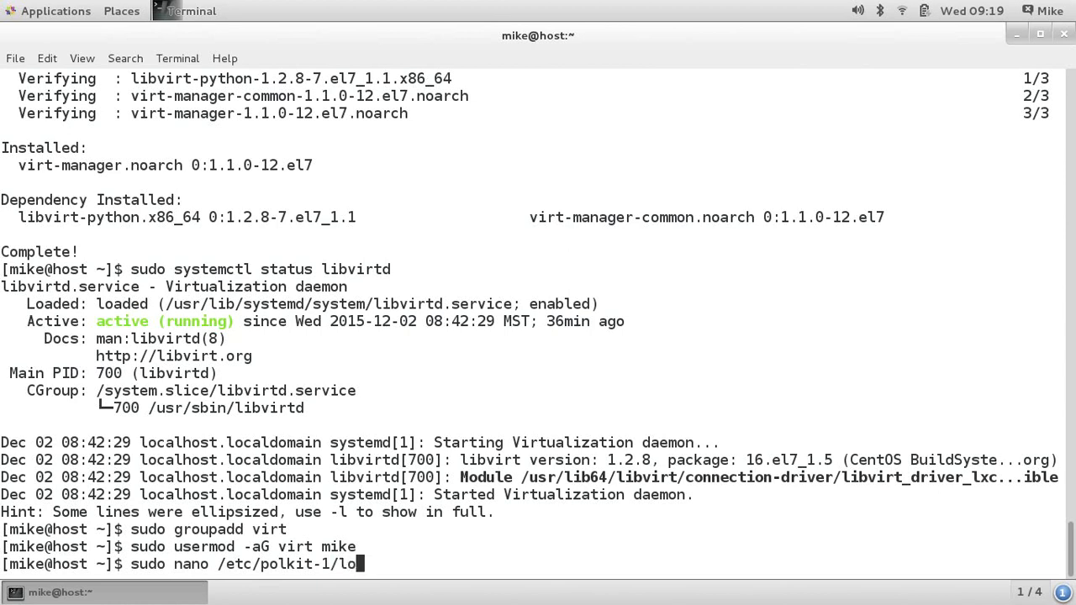
text(calauthority)
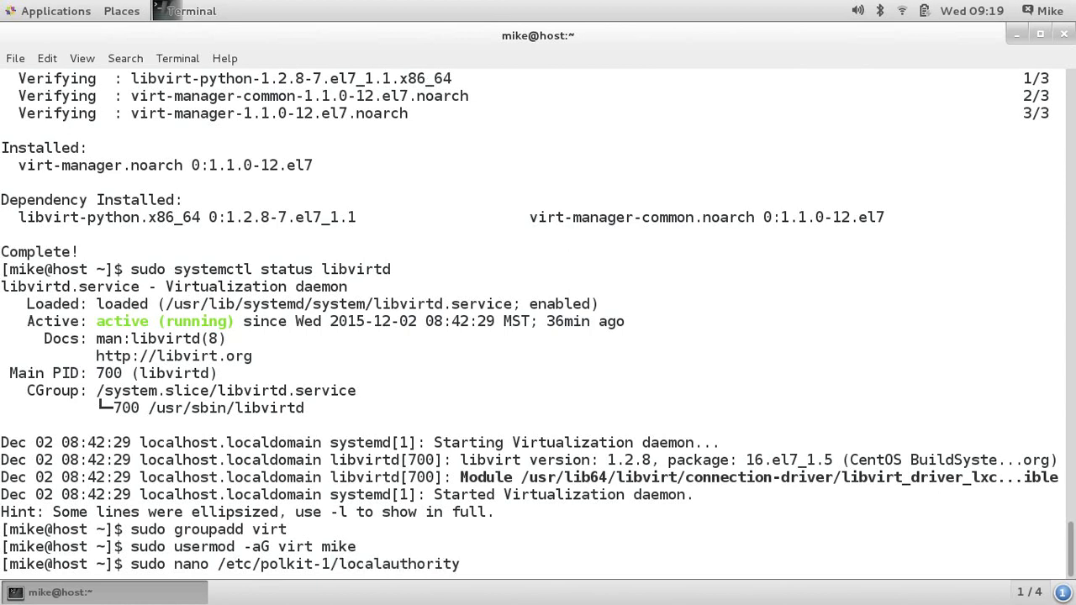
text(50)
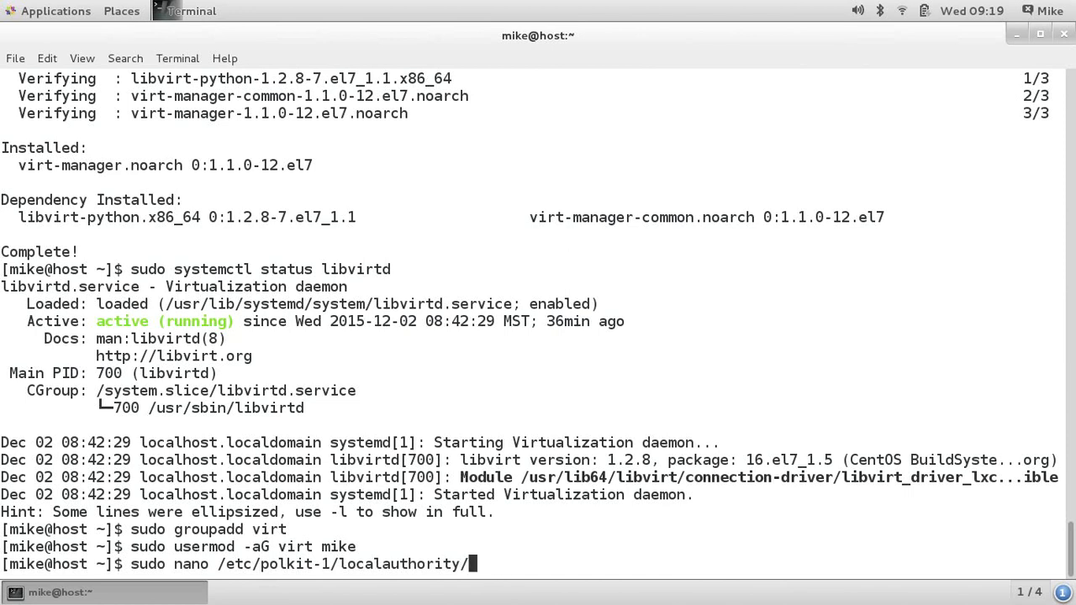
text(50-local)
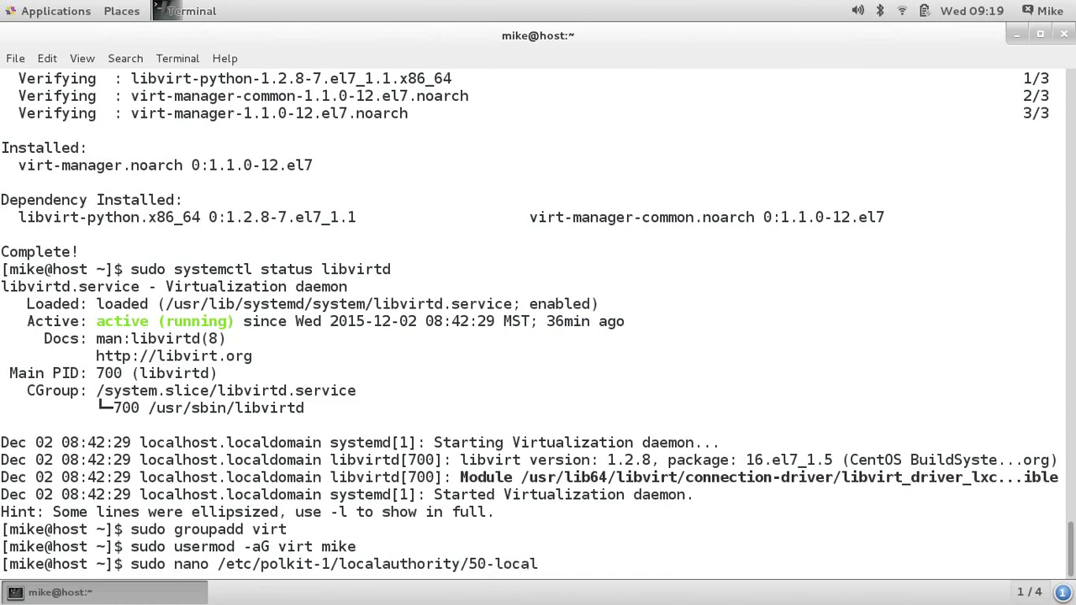
text(.d/50-org.e)
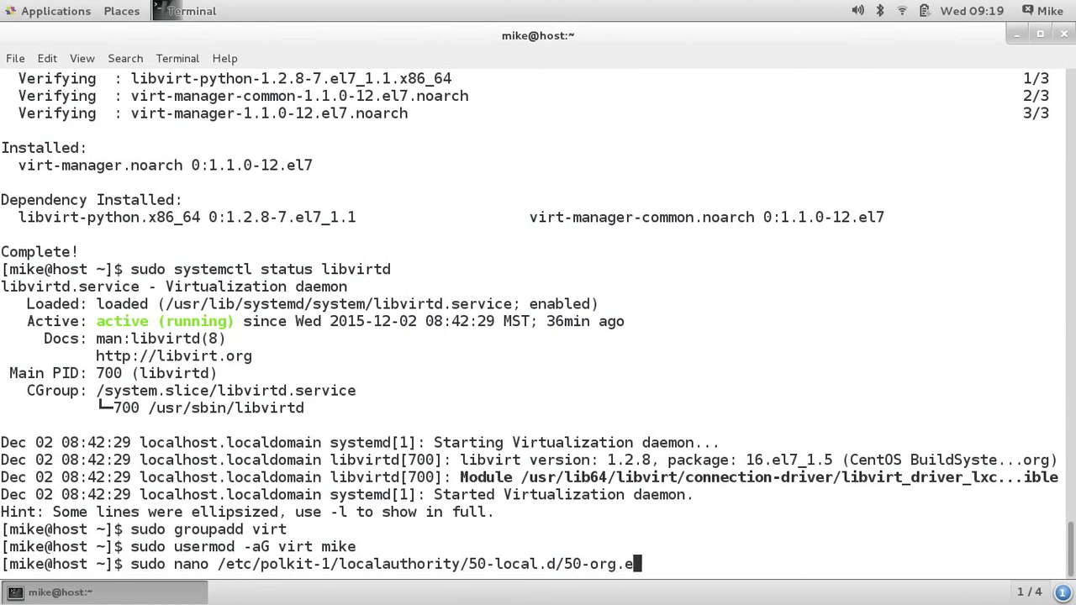
text(xample.)
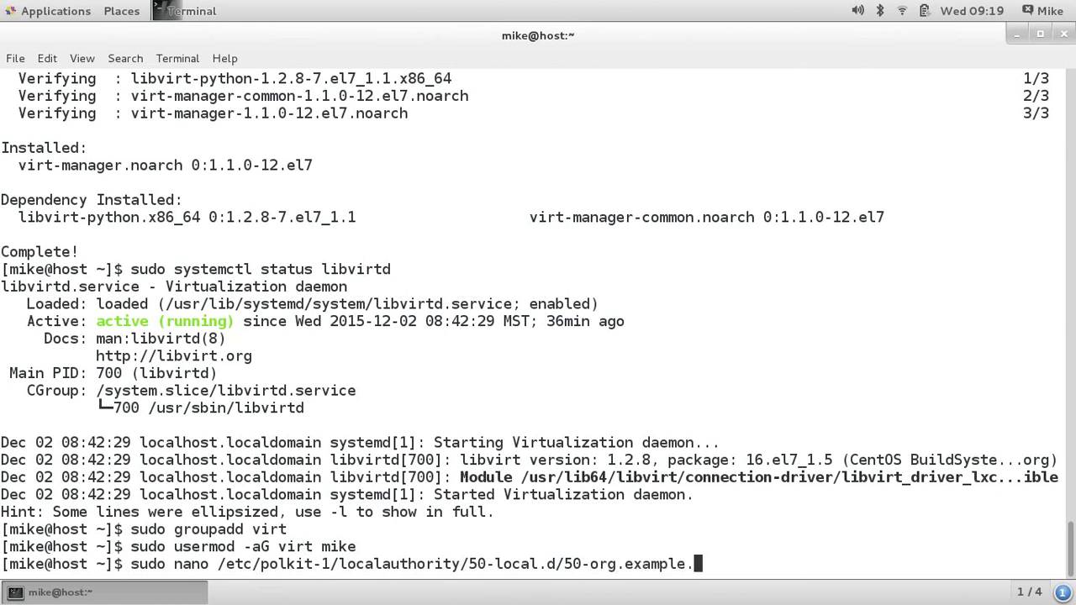
text(libvirt-access.p)
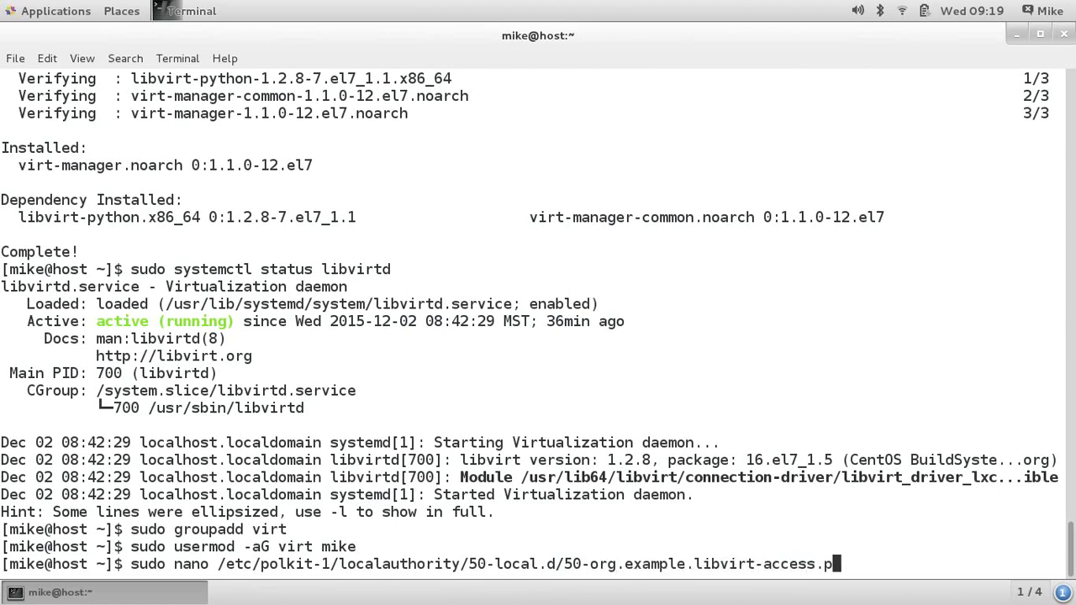
text(kla)
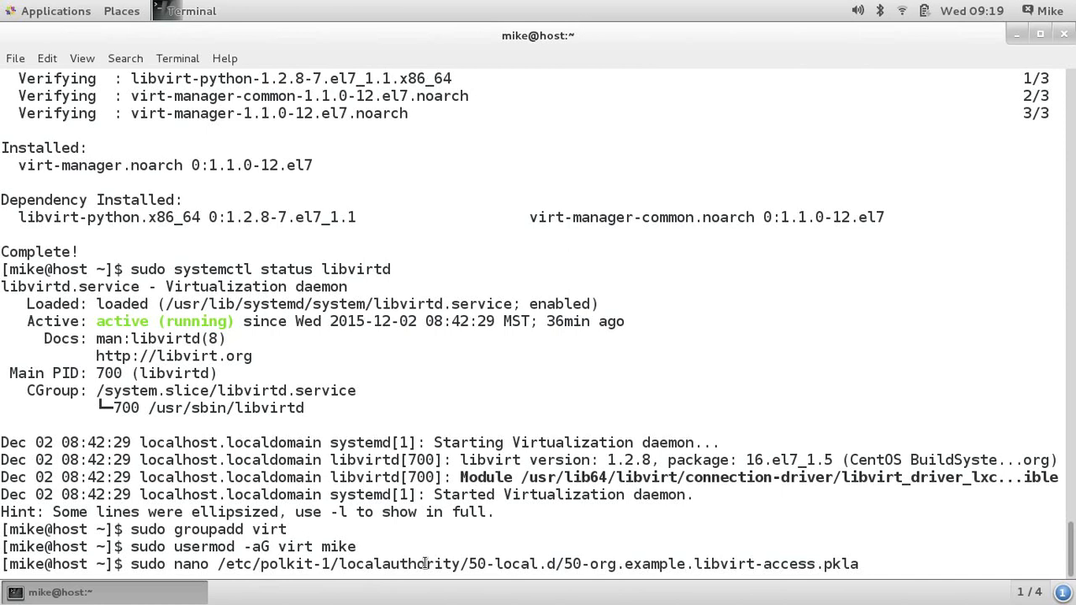
drag(220, 564, 857, 564)
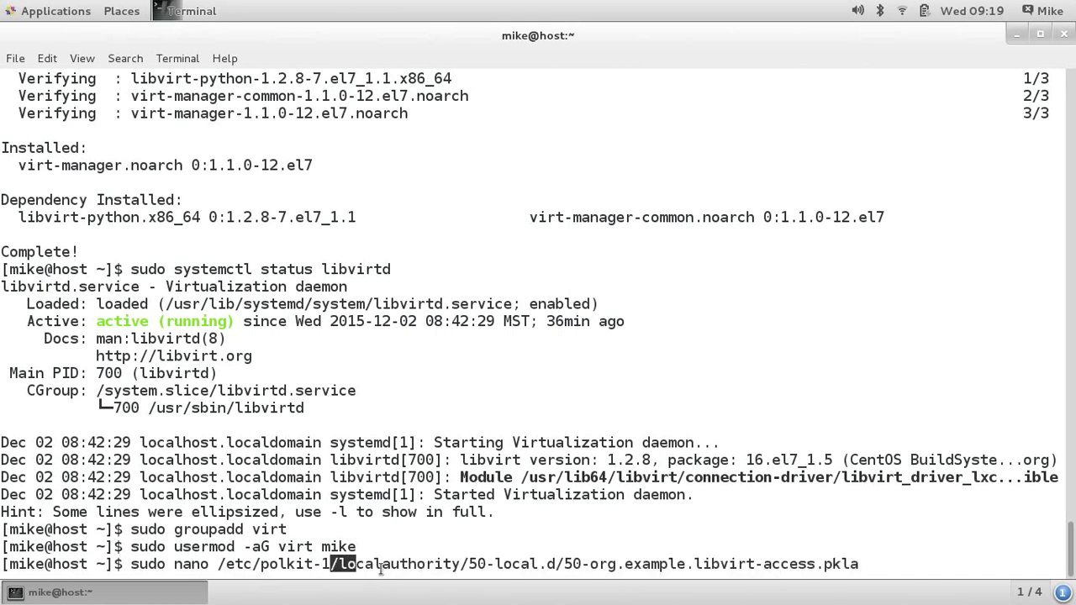
key(Return)
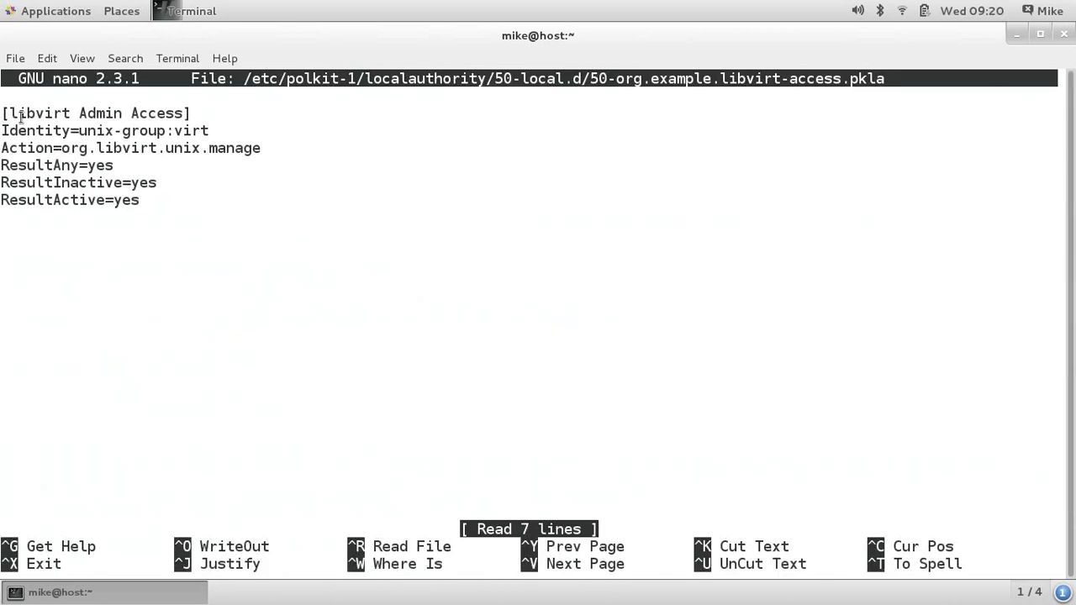
Review the [libvirt Admin Access] rule's Identity line, then exit nano with Ctrl+X
double_click(25, 130)
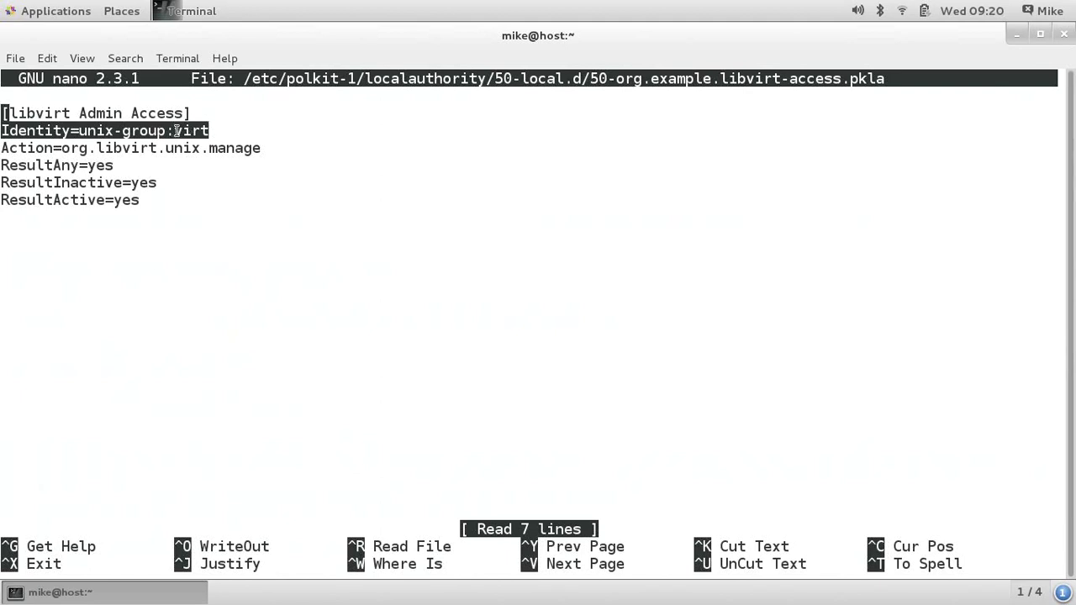
click(130, 148)
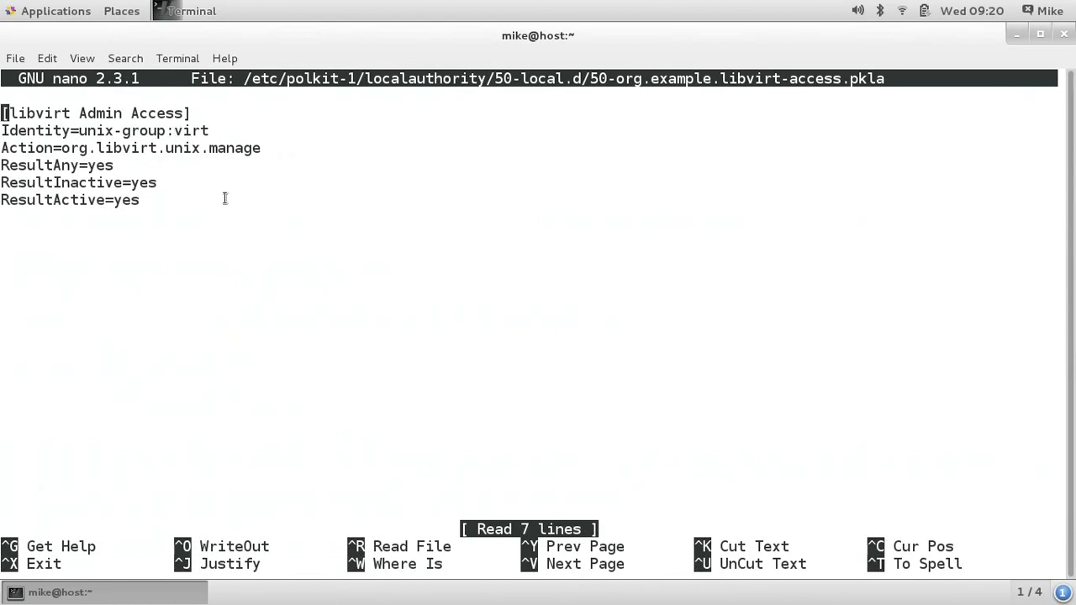
key(ctrl+x)
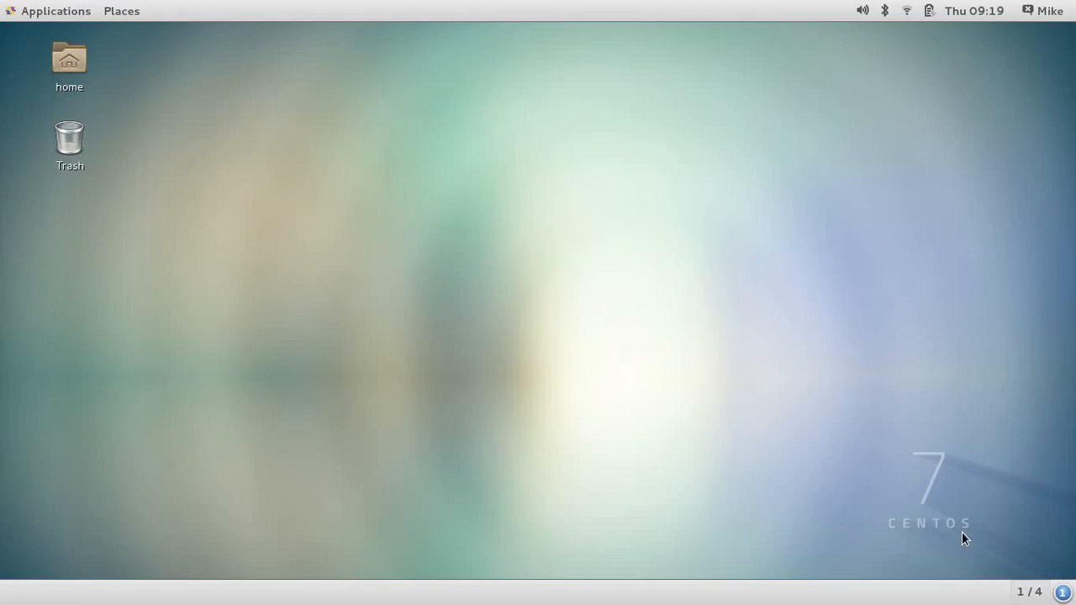
mouse_move(334, 305)
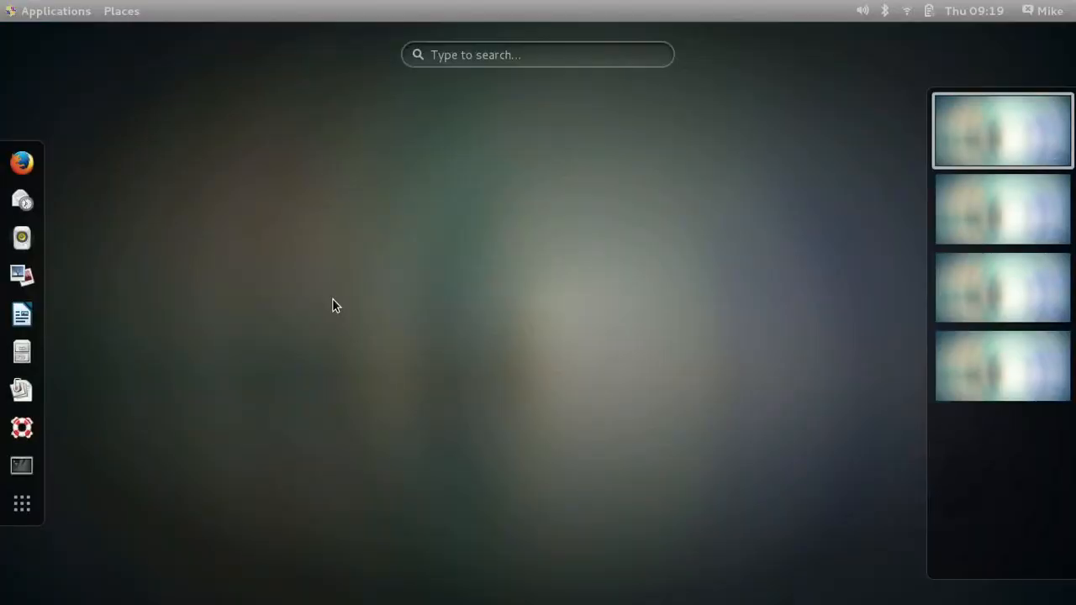
Search Activities for 'virtua' and launch Virtual Machine Manager
text(virtua)
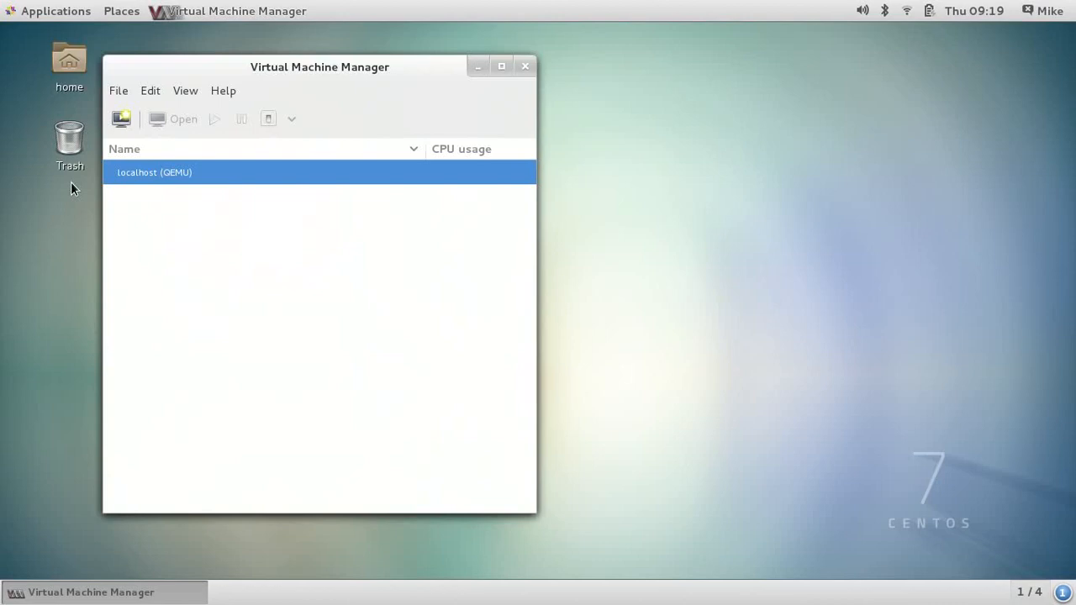
mouse_move(226, 172)
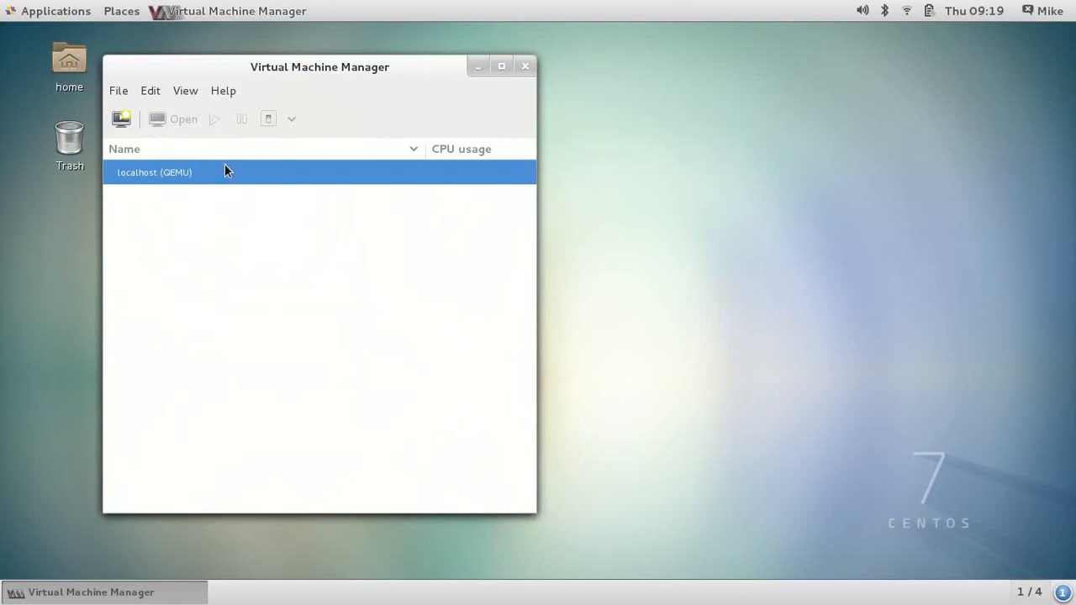
mouse_move(198, 175)
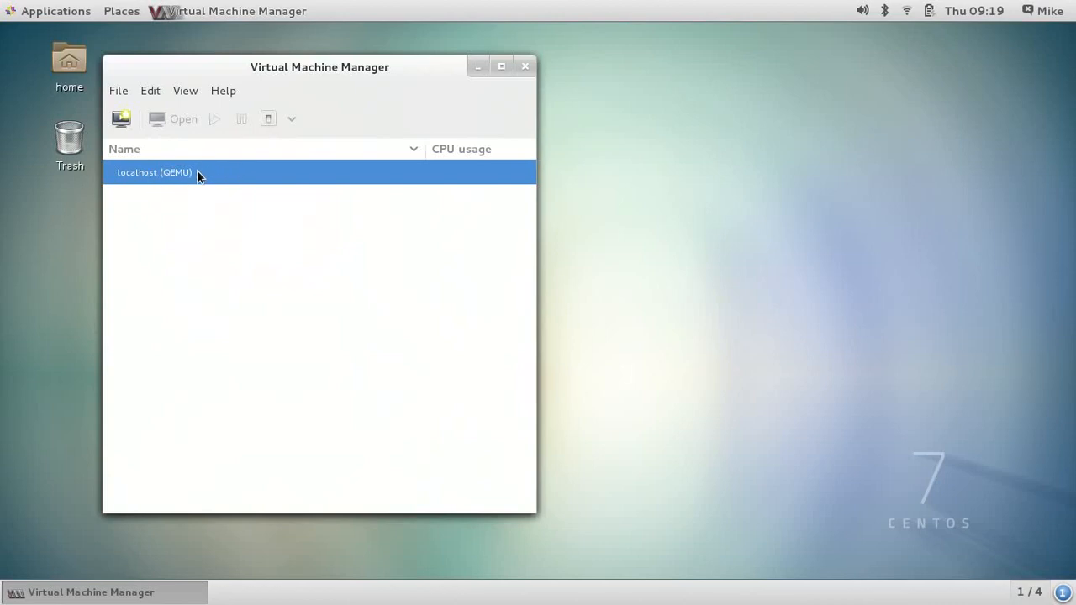
mouse_move(194, 207)
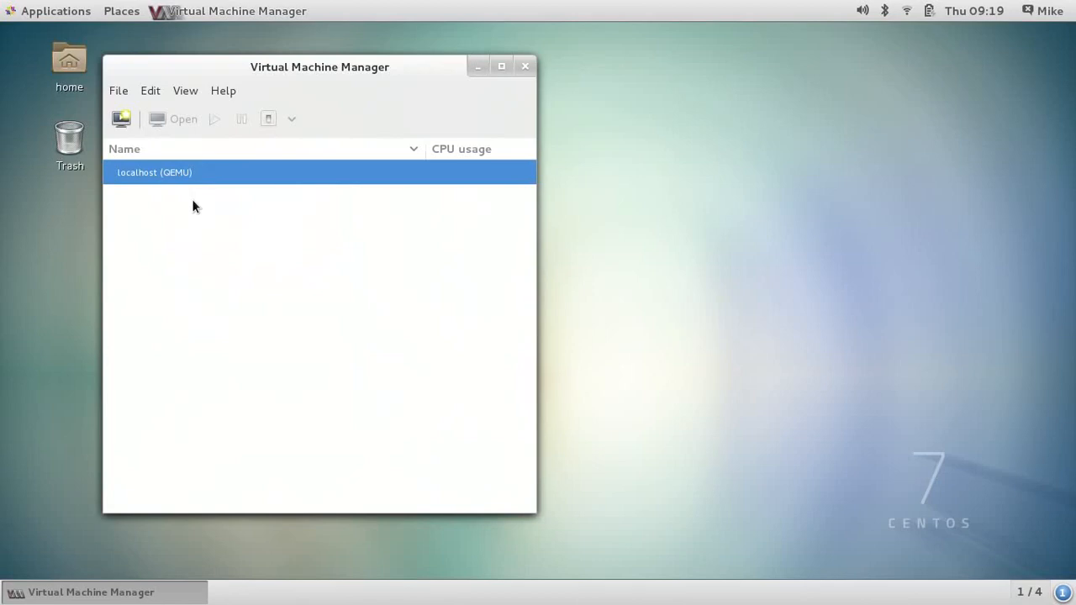
mouse_move(187, 131)
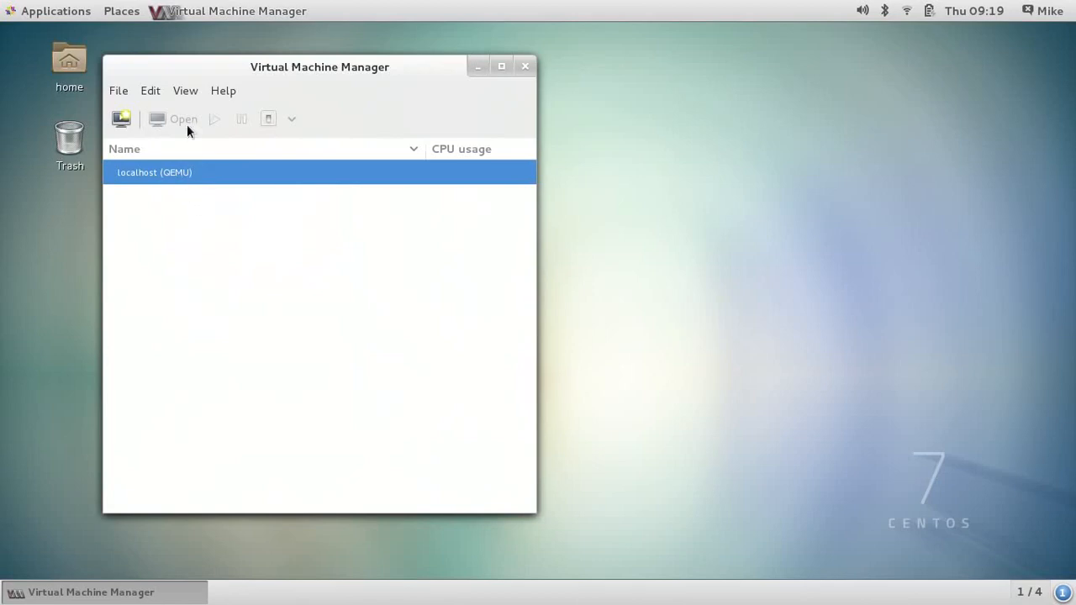
mouse_move(121, 119)
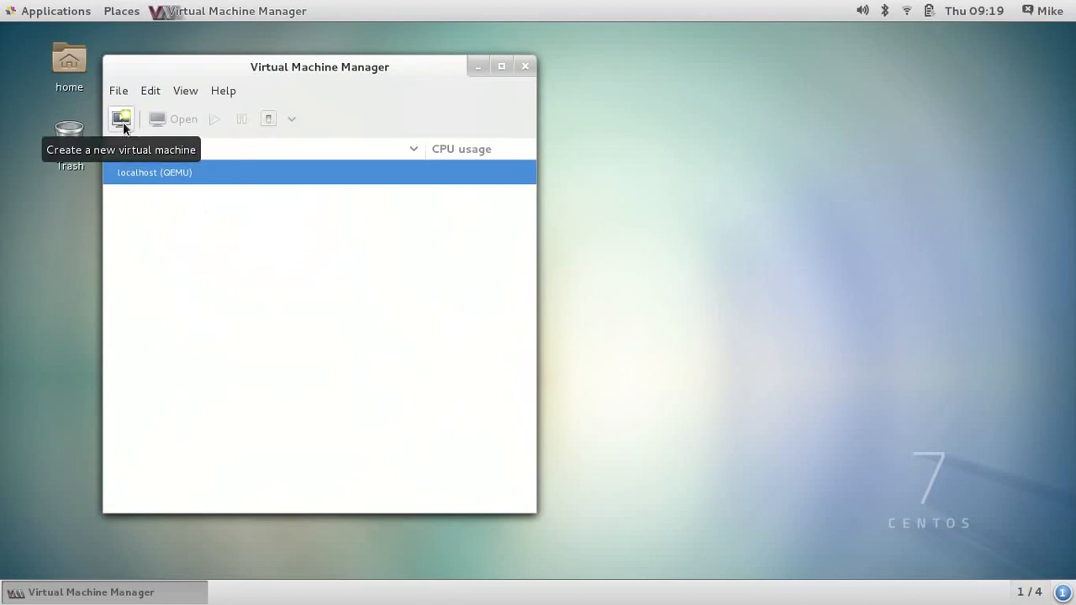
mouse_move(244, 158)
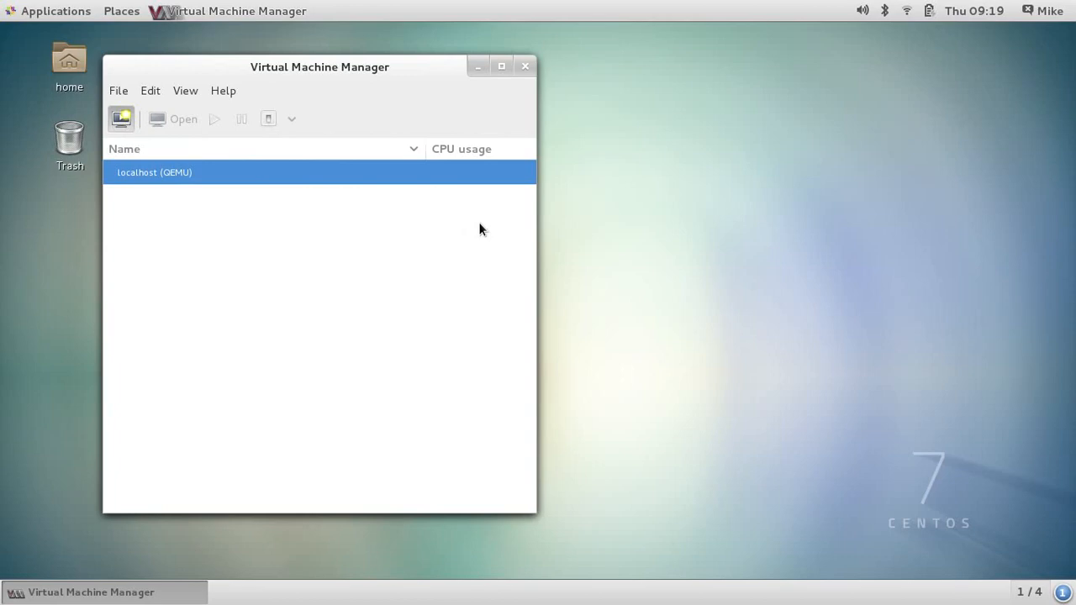
Start the 'Create a new virtual machine' wizard on the localhost (QEMU) connection
click(121, 119)
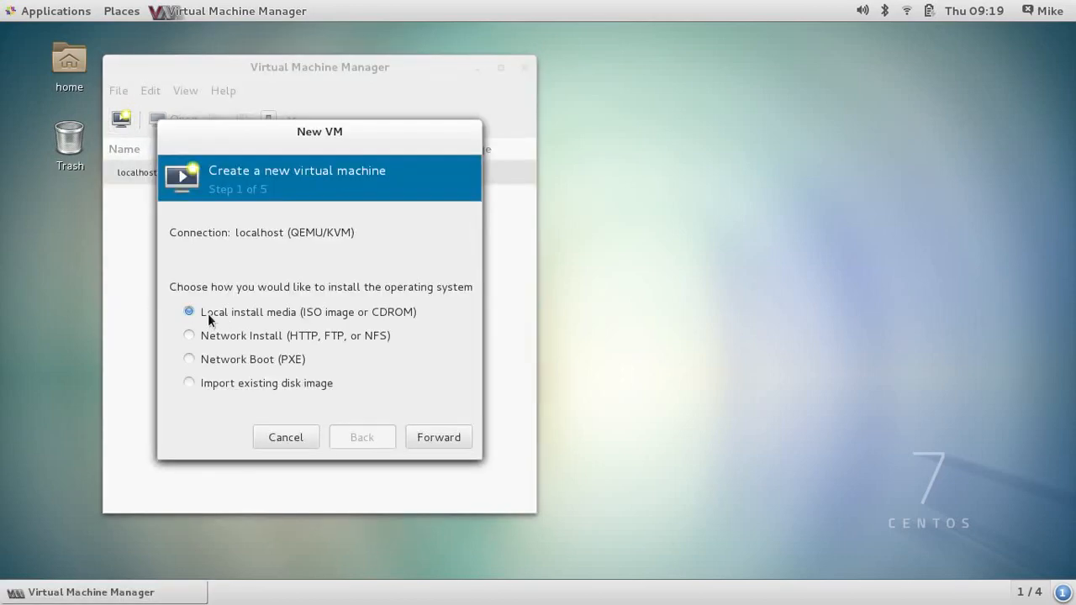
mouse_move(262, 322)
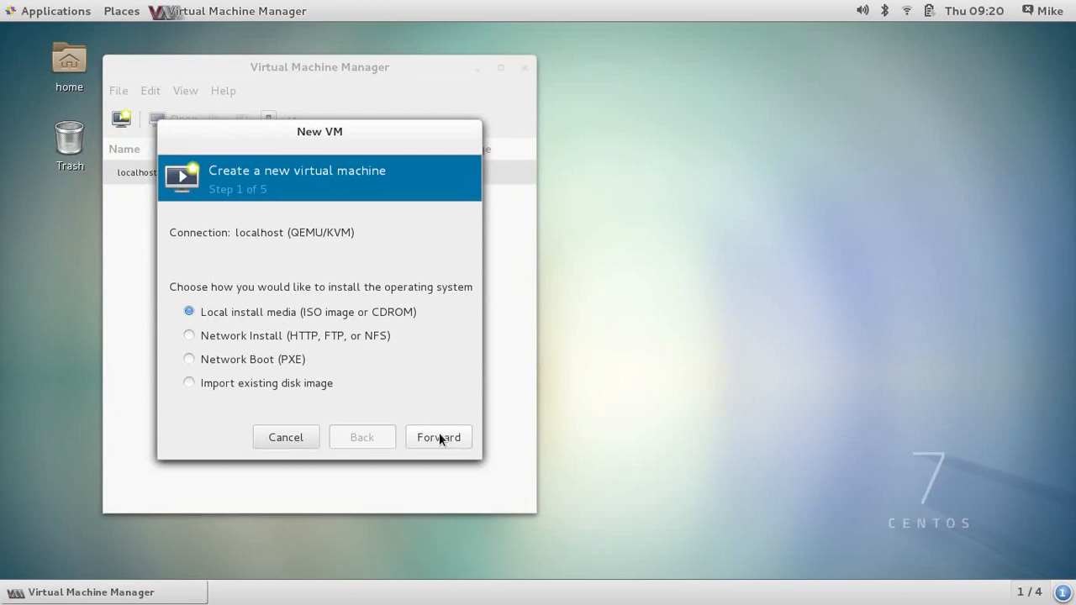
Keep 'Local install media (ISO image or CDROM)' and move the wizard forward
click(438, 437)
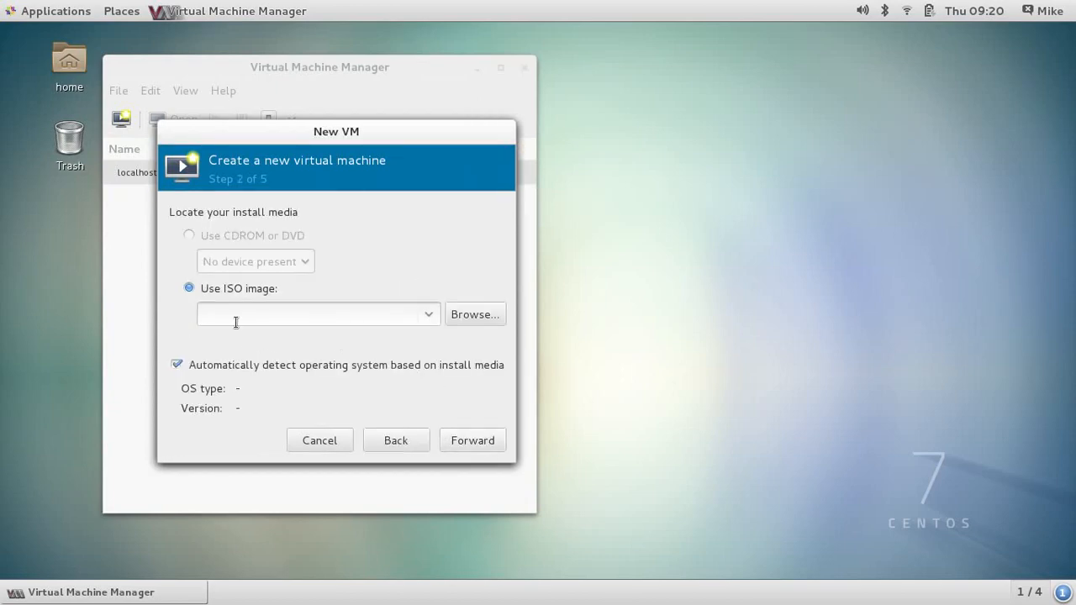
Install from the local CentOS 7 ISO image, with automatic detection identifying CentOS 7.0
click(474, 314)
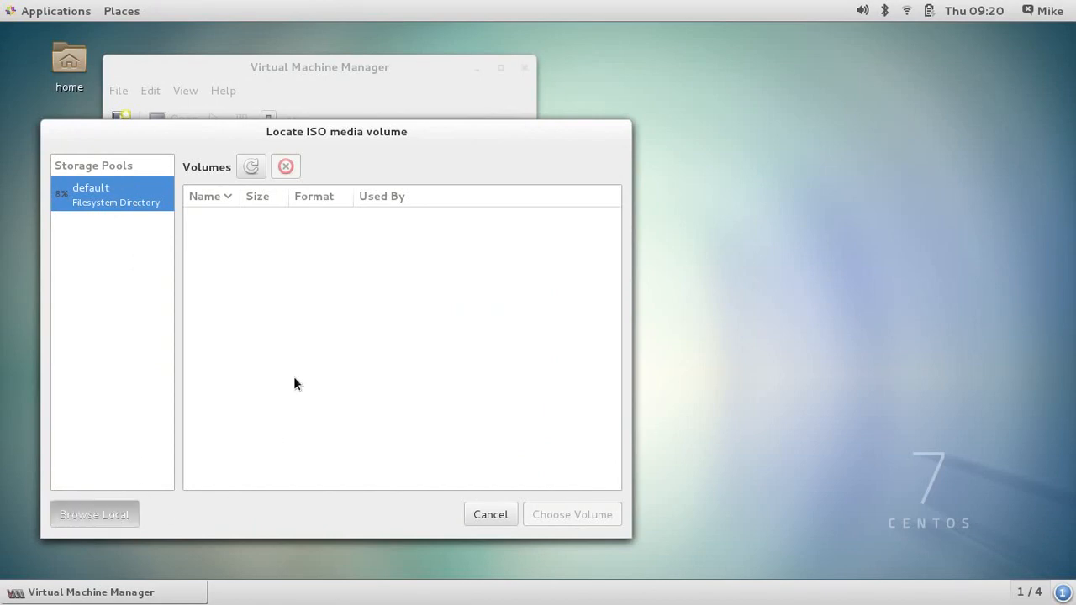
click(94, 514)
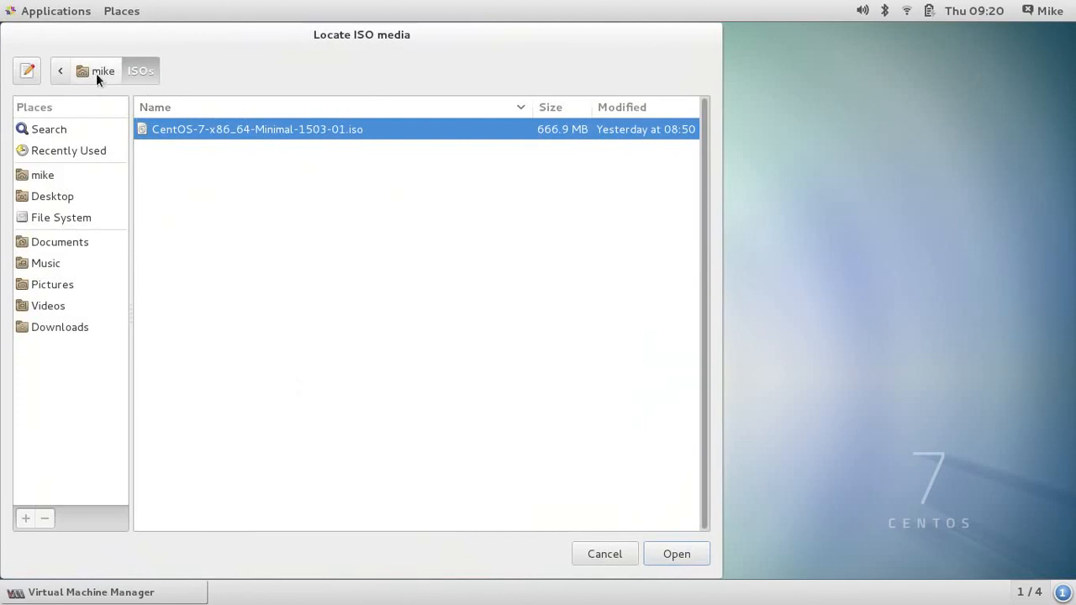
mouse_move(193, 137)
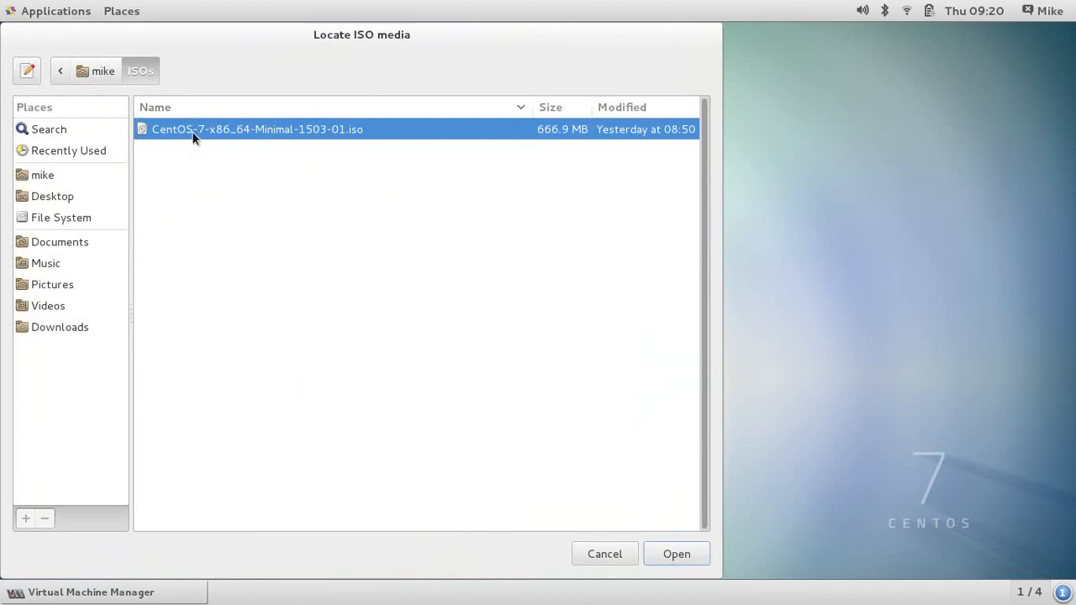
mouse_move(677, 554)
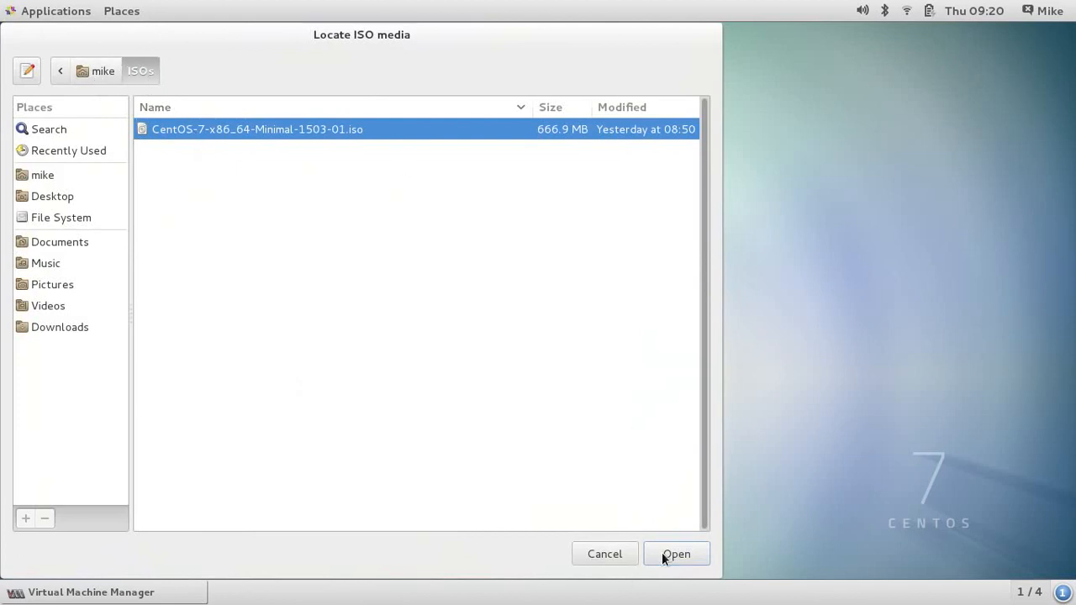
click(676, 554)
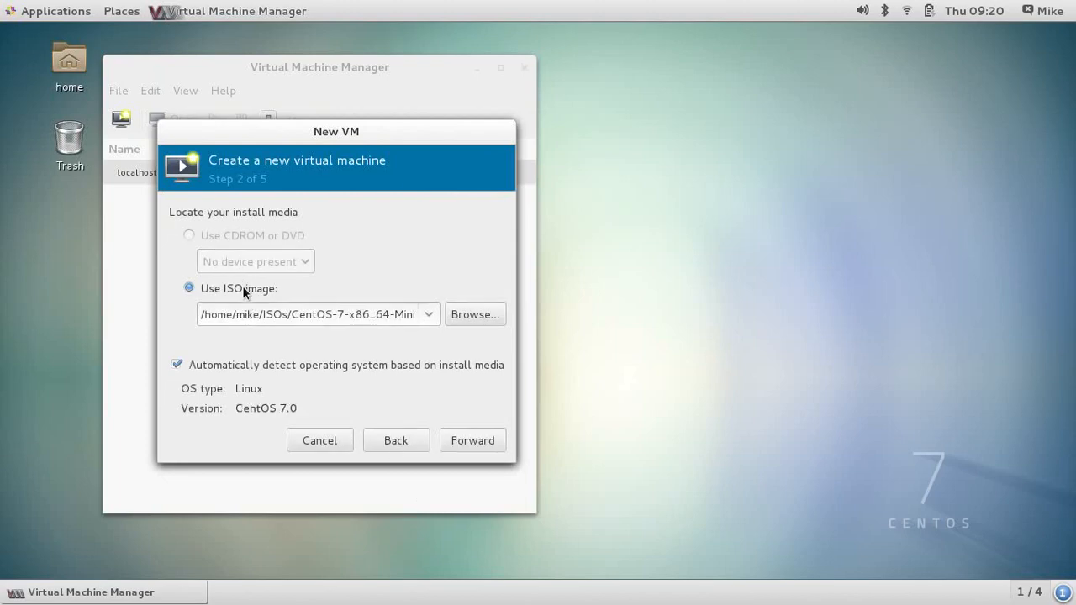
mouse_move(255, 395)
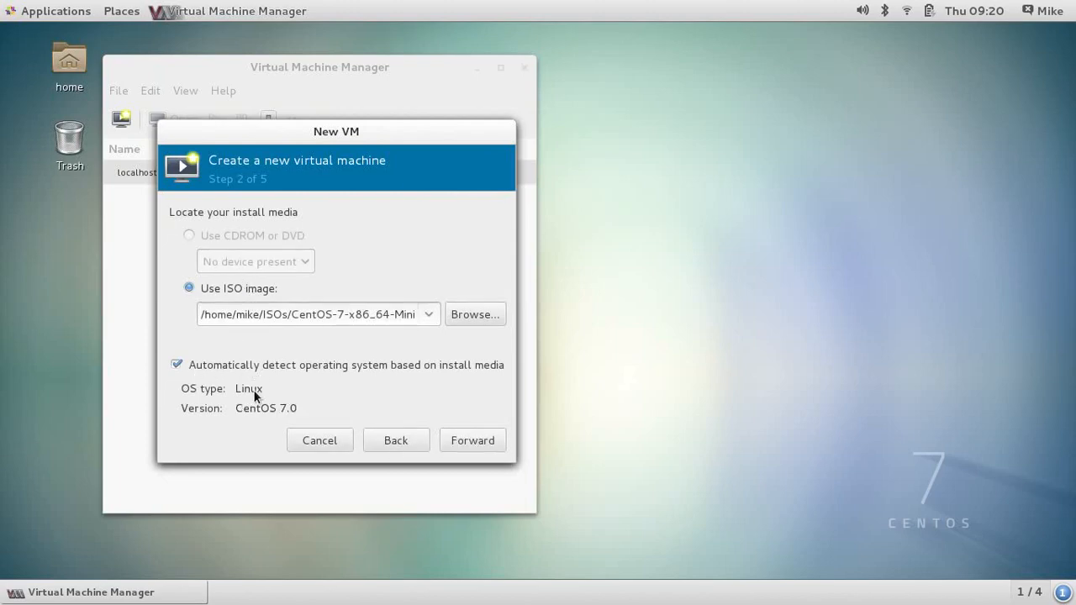
mouse_move(299, 411)
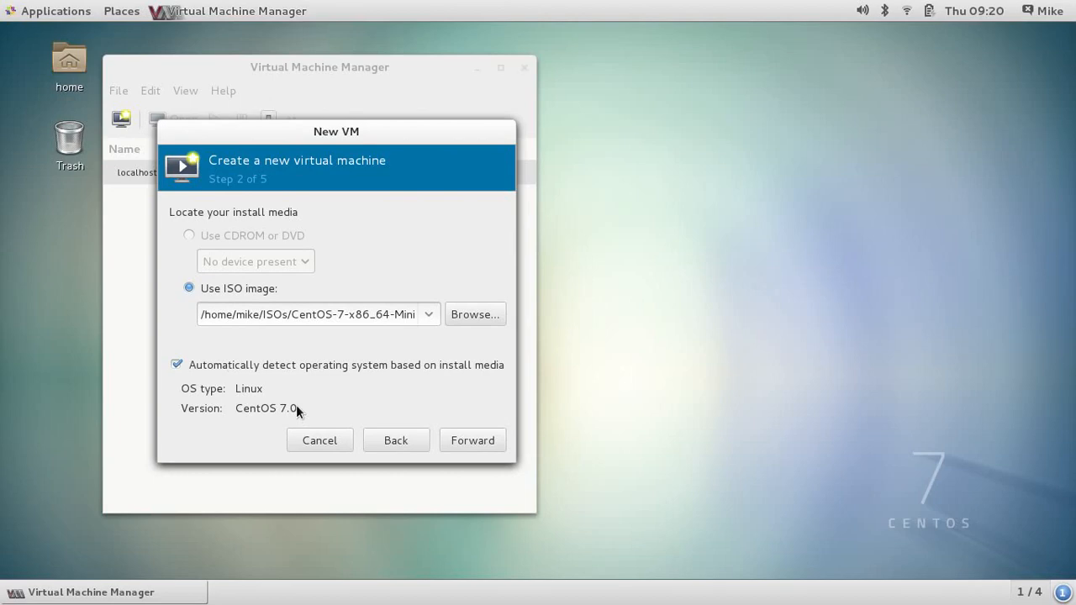
mouse_move(256, 404)
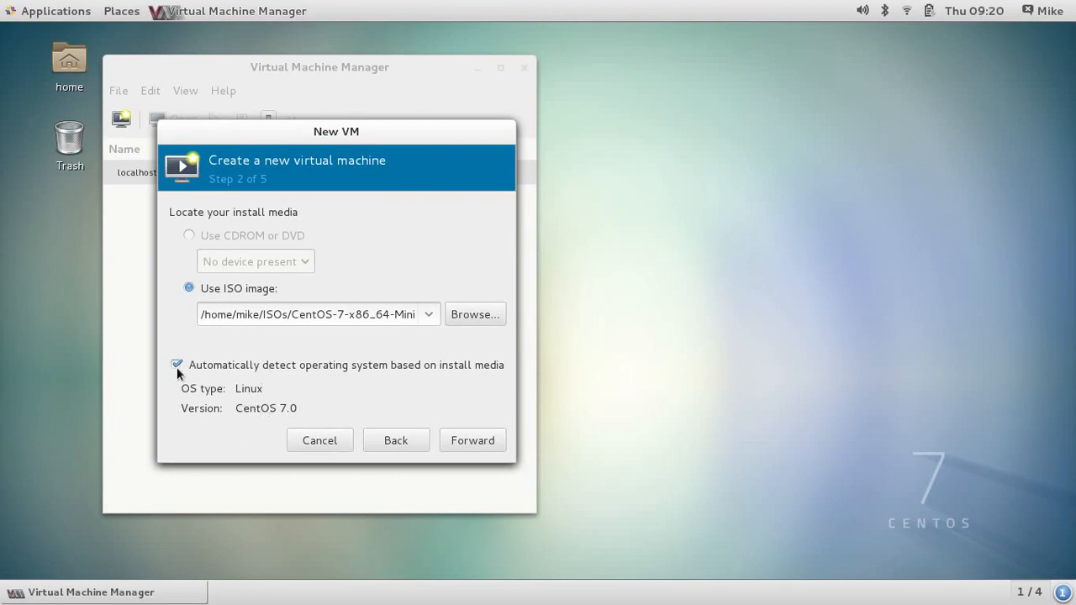
click(177, 365)
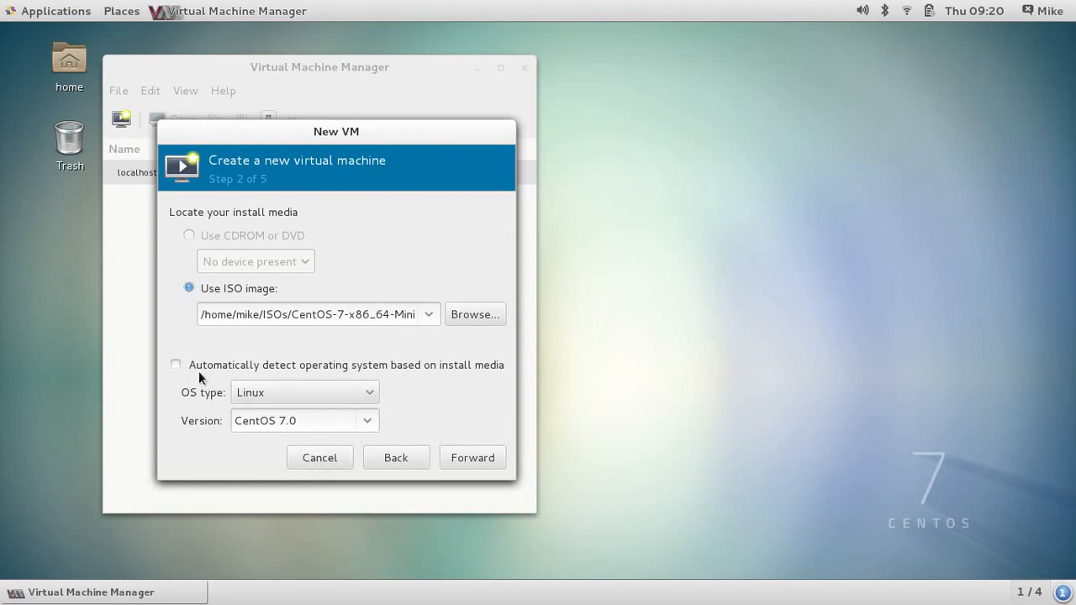
click(176, 365)
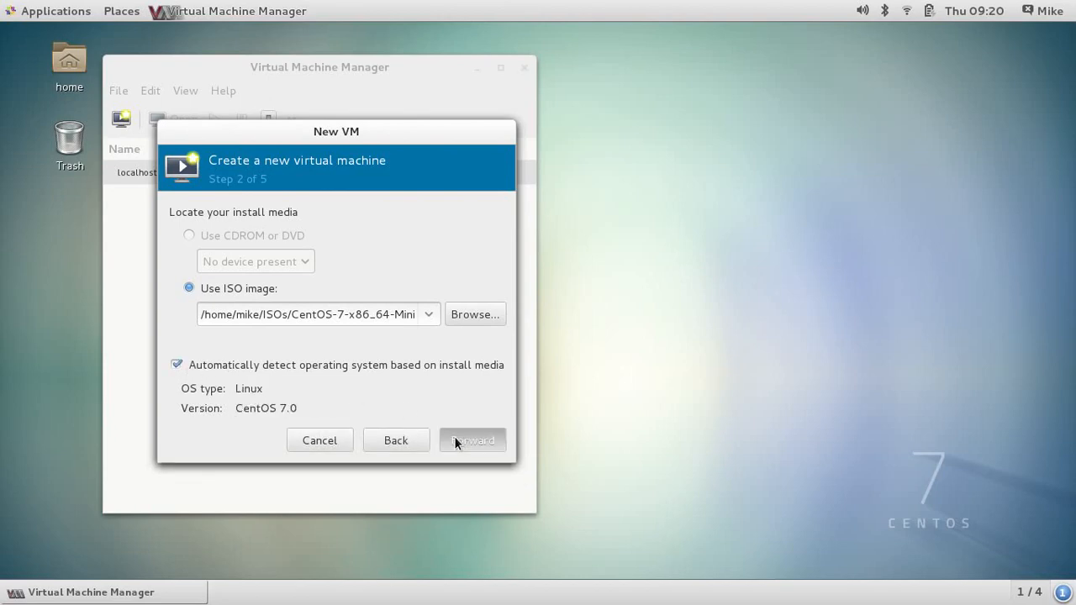
click(472, 441)
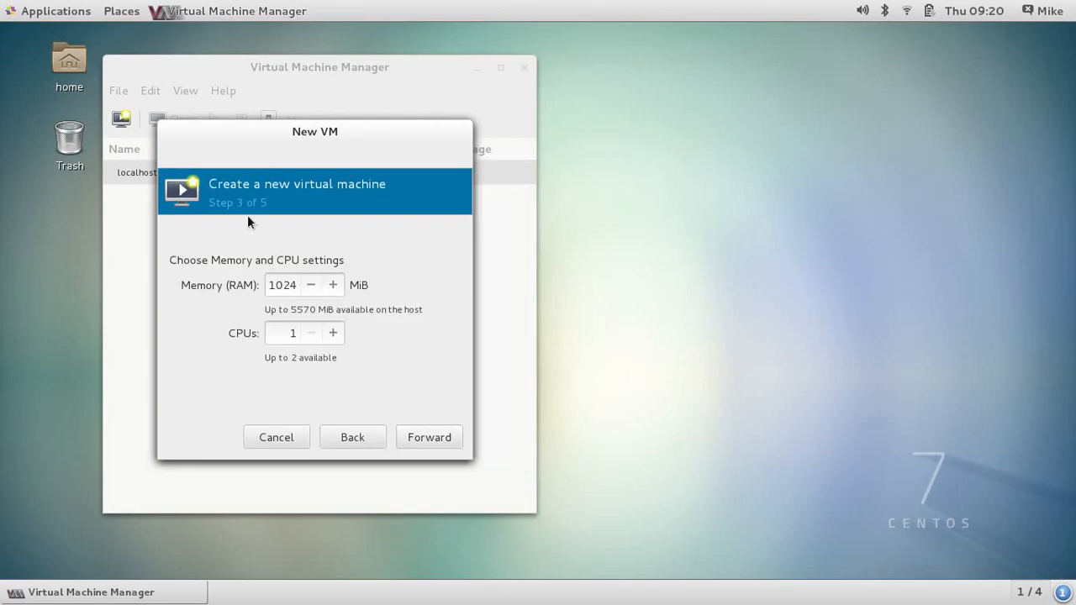
mouse_move(241, 290)
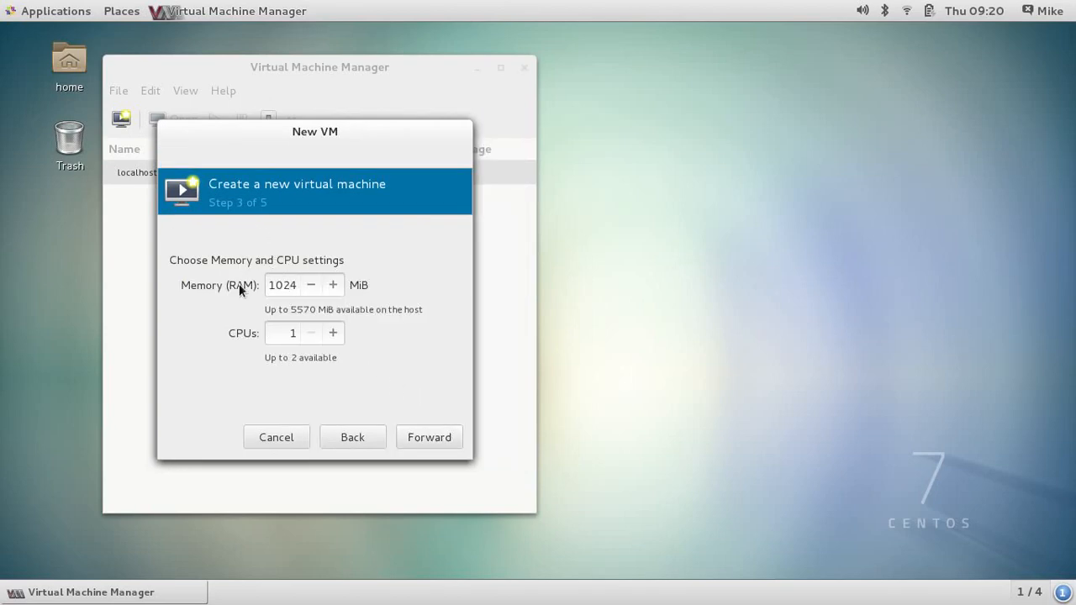
mouse_move(238, 285)
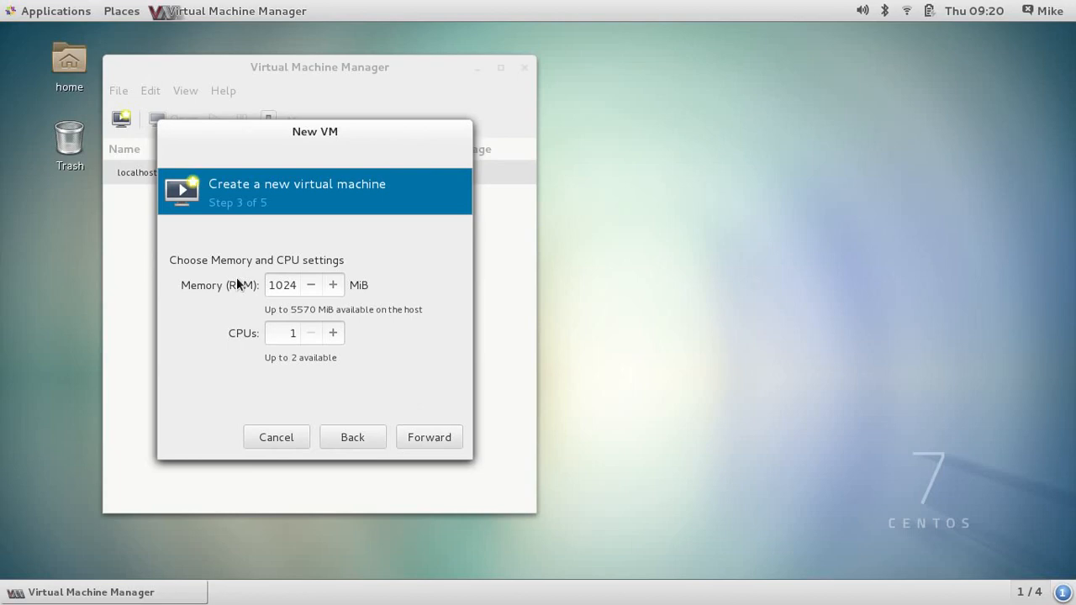
mouse_move(300, 267)
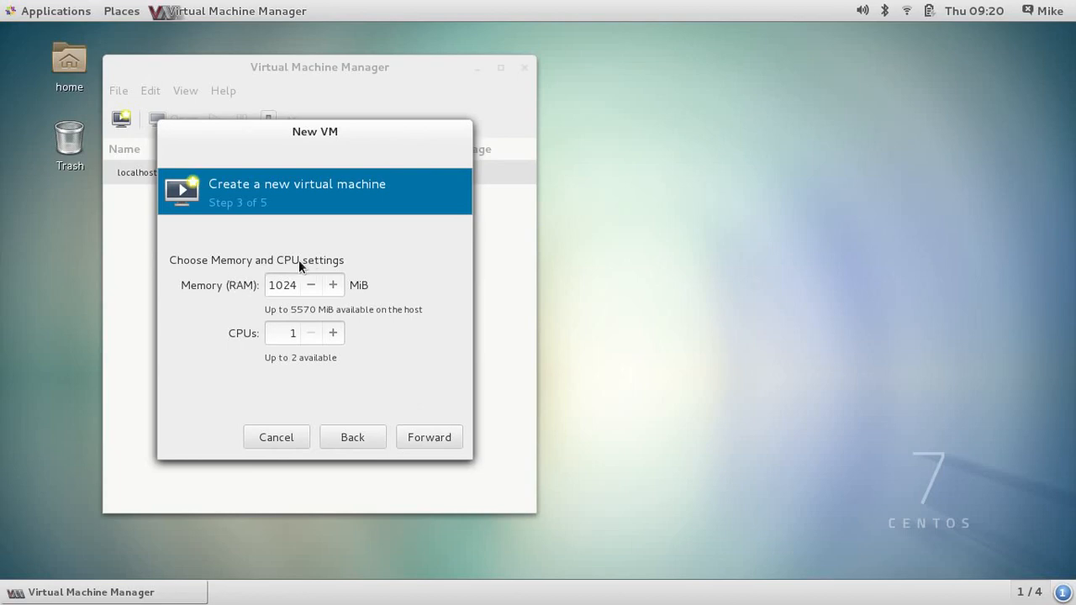
mouse_move(280, 327)
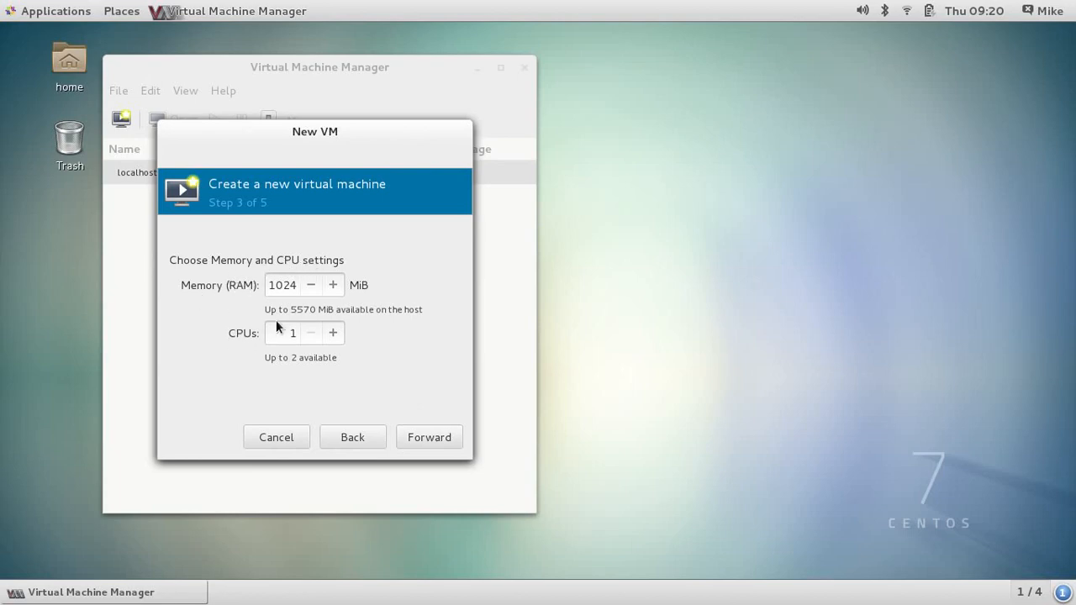
Set the VM memory to 512 MiB, keeping 1 CPU
triple_click(283, 285)
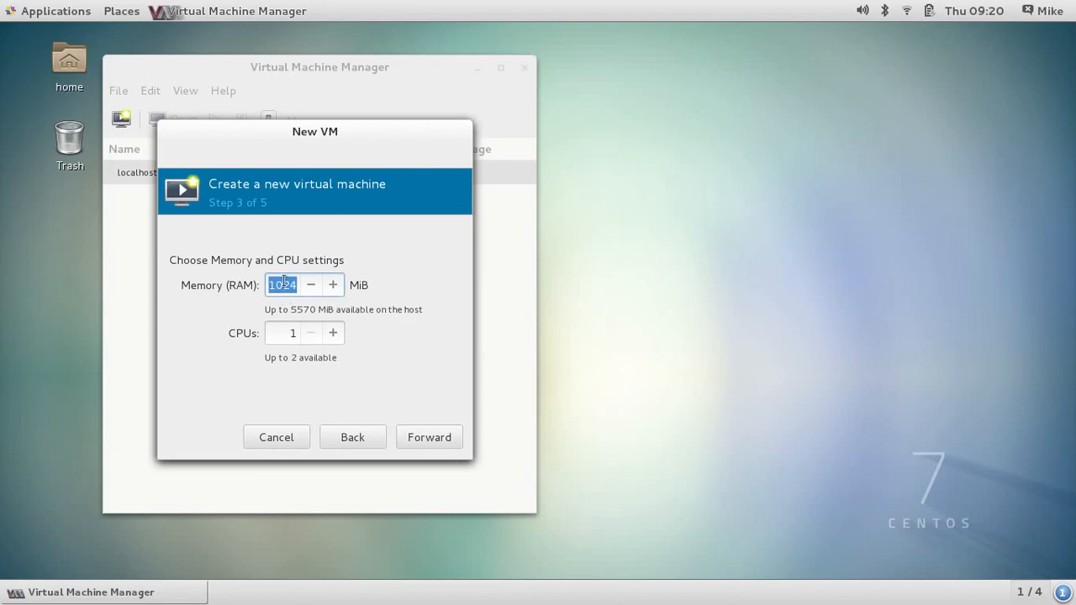
text(512)
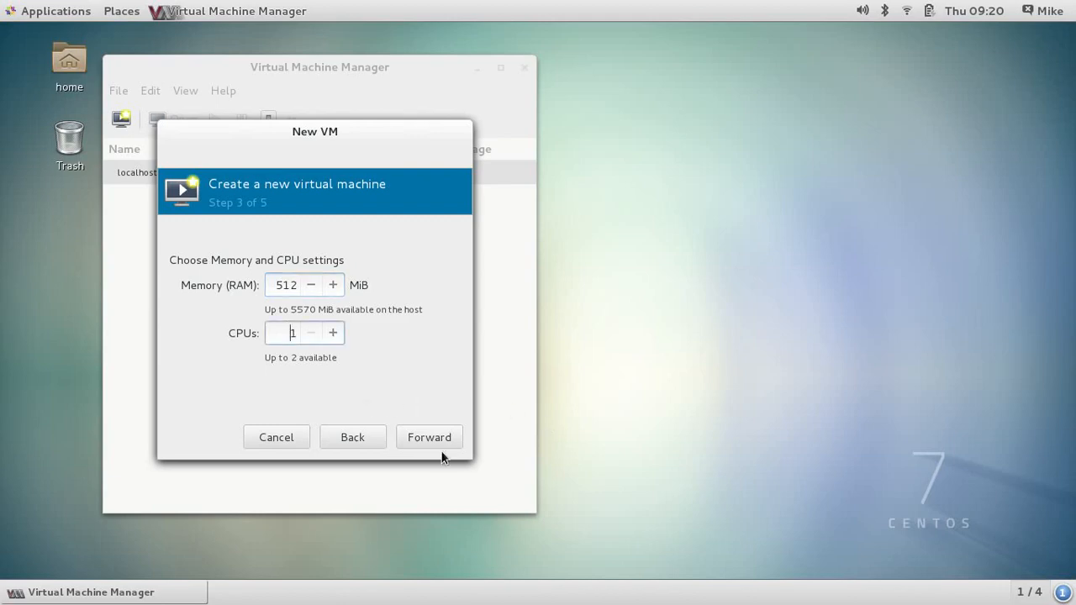
click(429, 437)
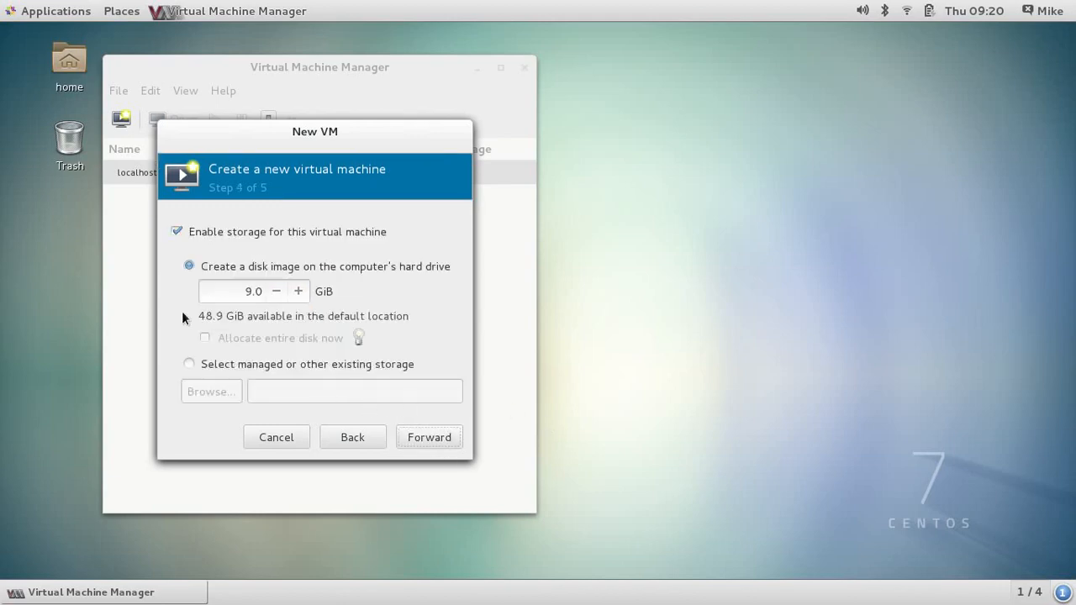
Keep the 9.0 GiB disk image and reach the installation summary
click(252, 291)
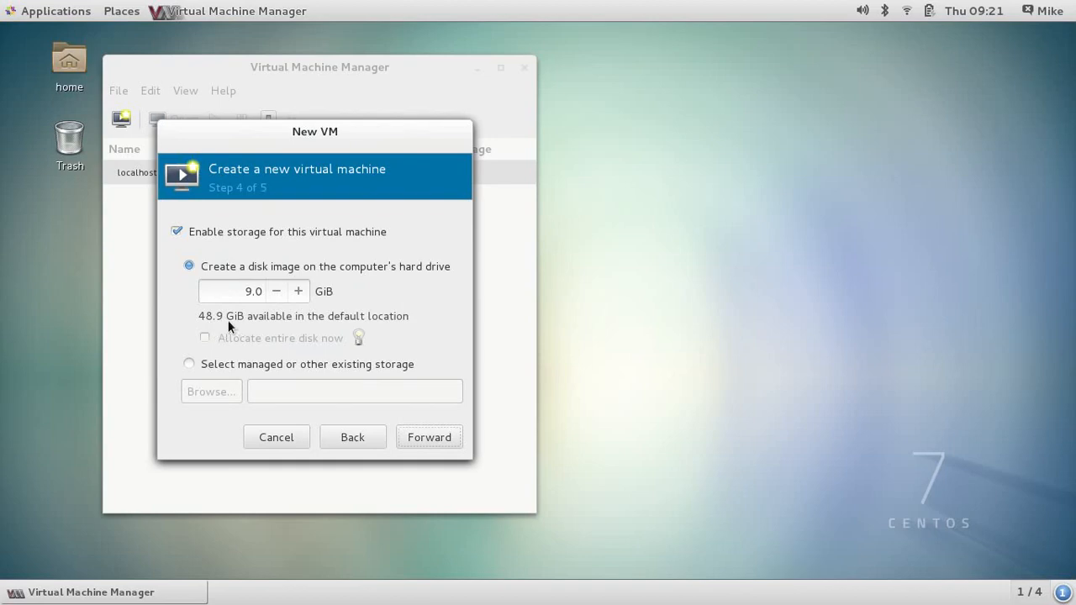
mouse_move(234, 323)
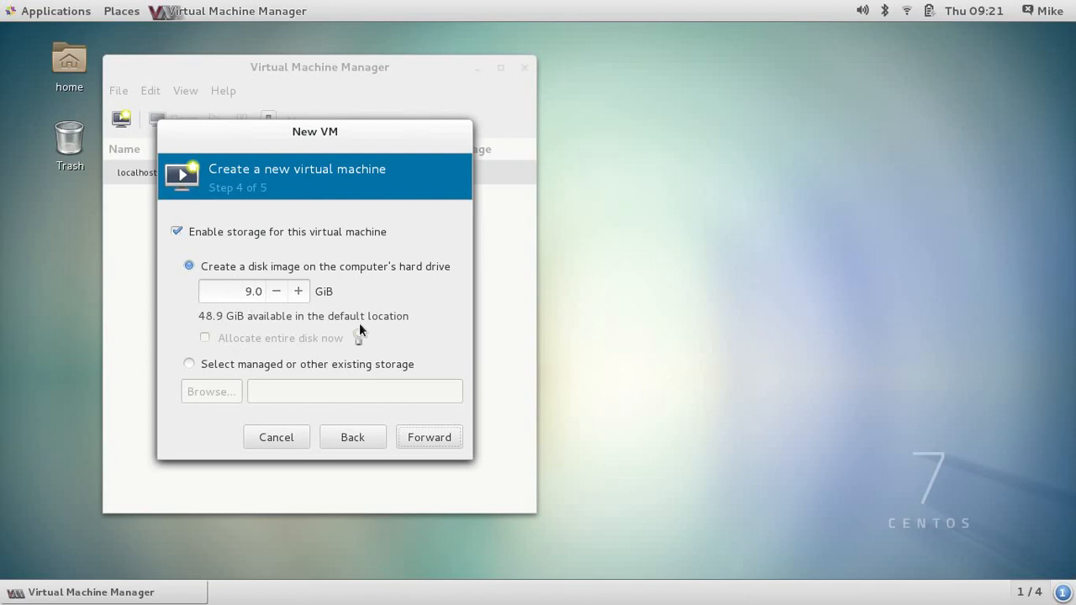
click(429, 436)
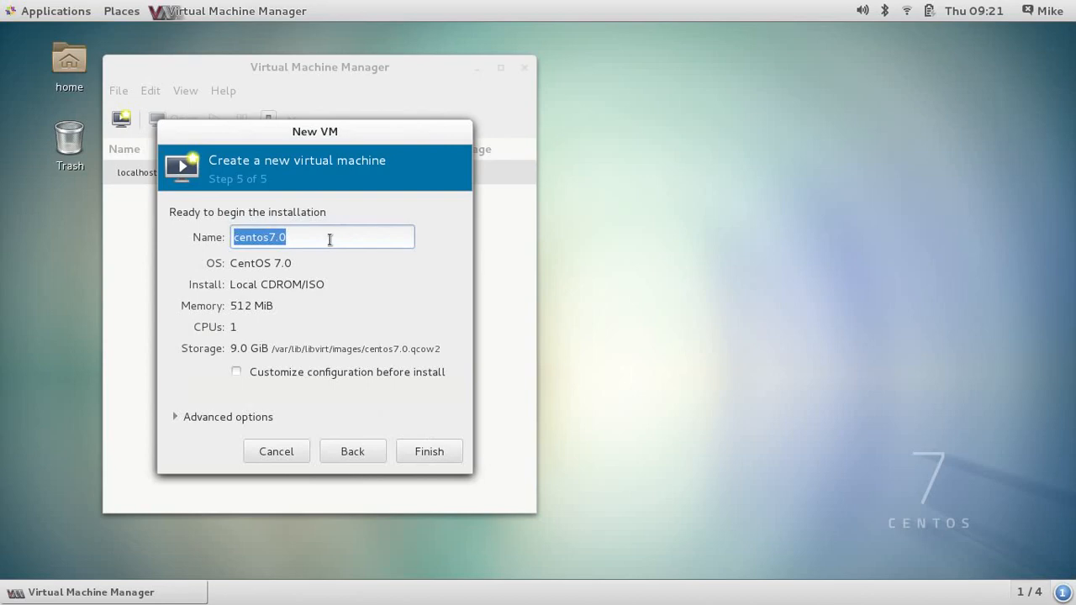
Name the VM 'test-vm' and keep the default NAT virtual network in advanced options
text(t)
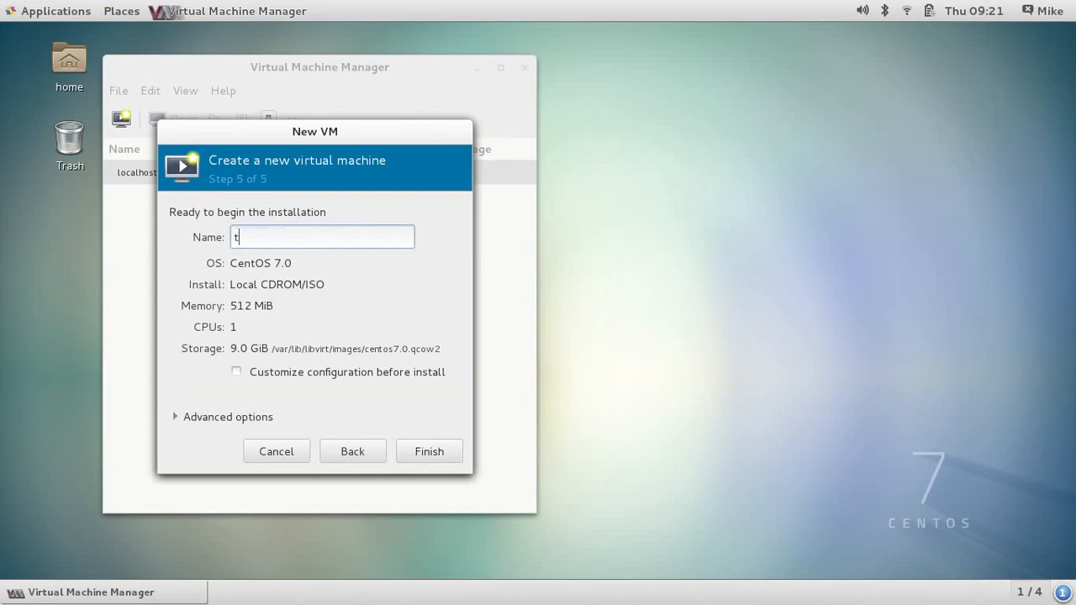
text(est-vm)
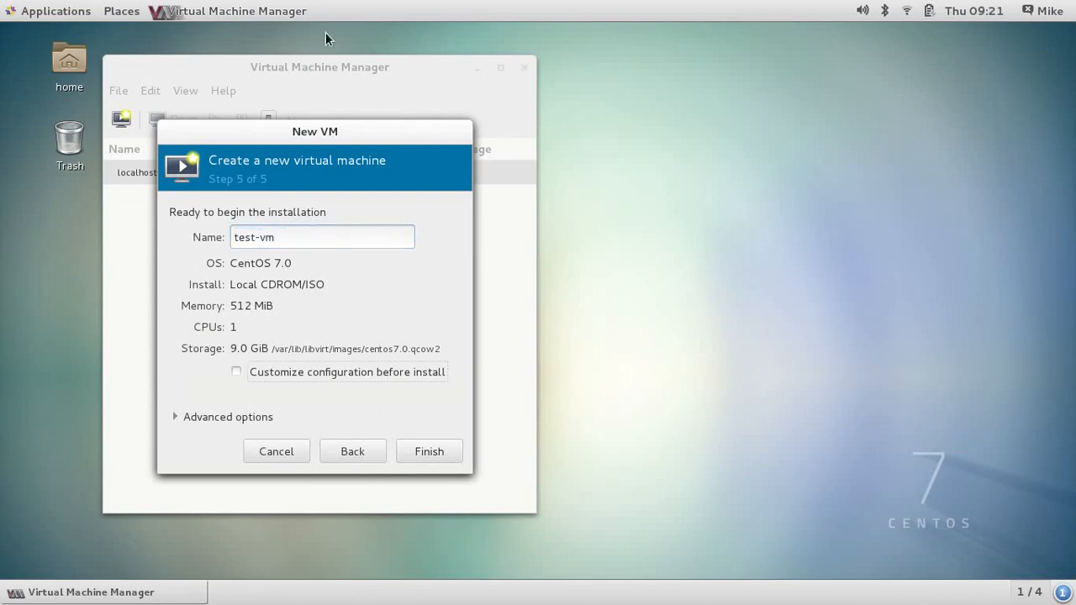
click(175, 417)
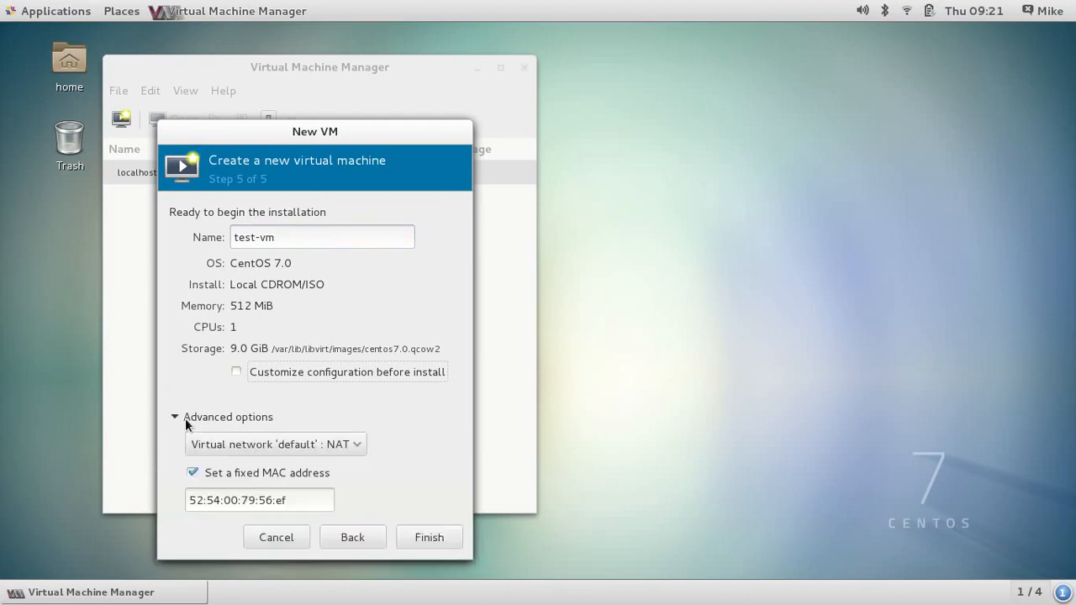
mouse_move(319, 465)
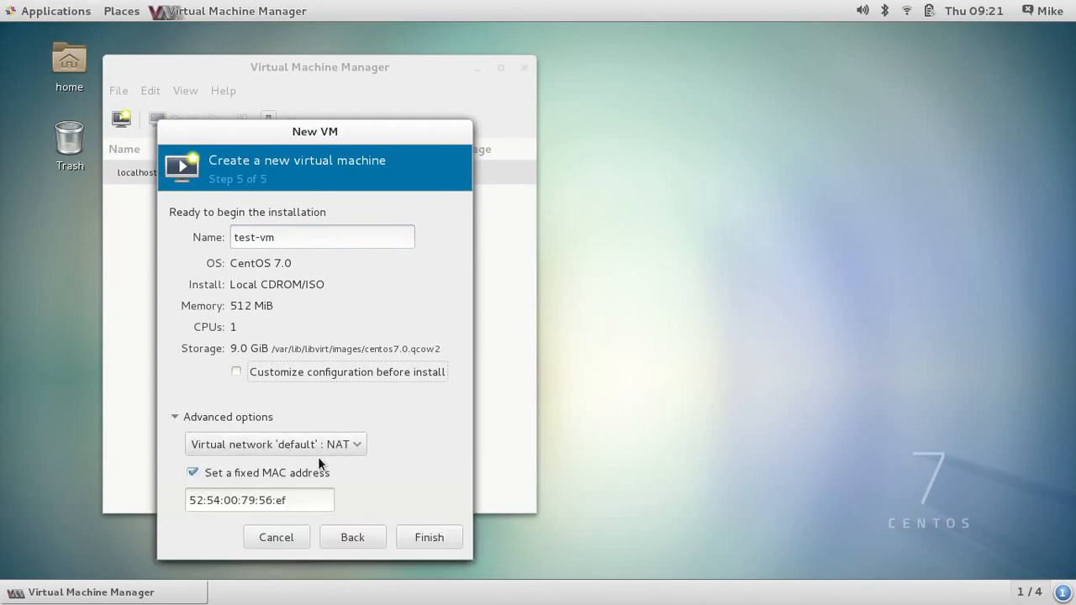
click(274, 444)
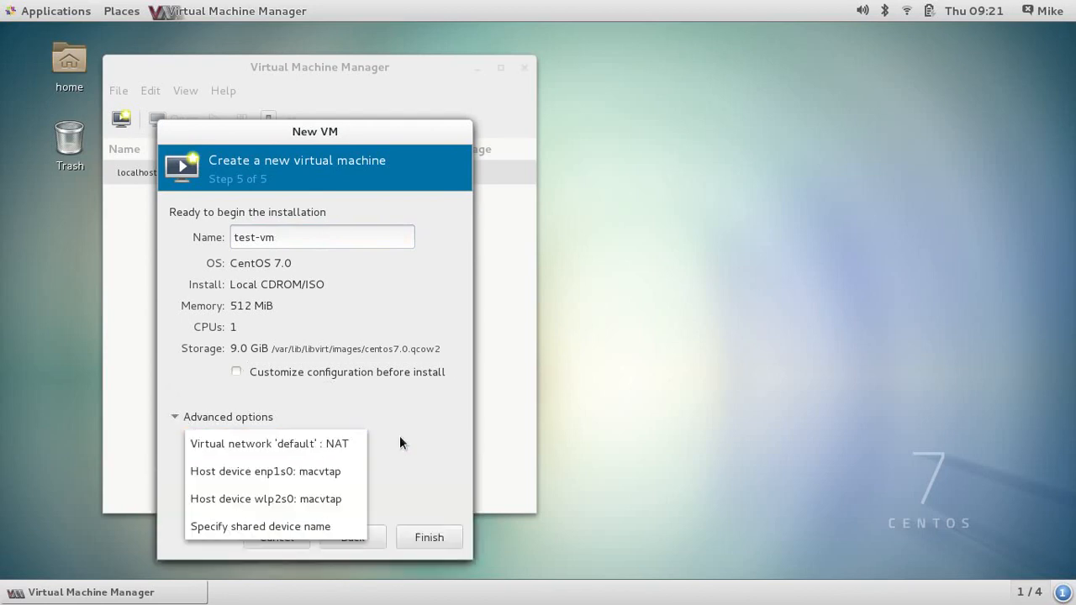
click(269, 444)
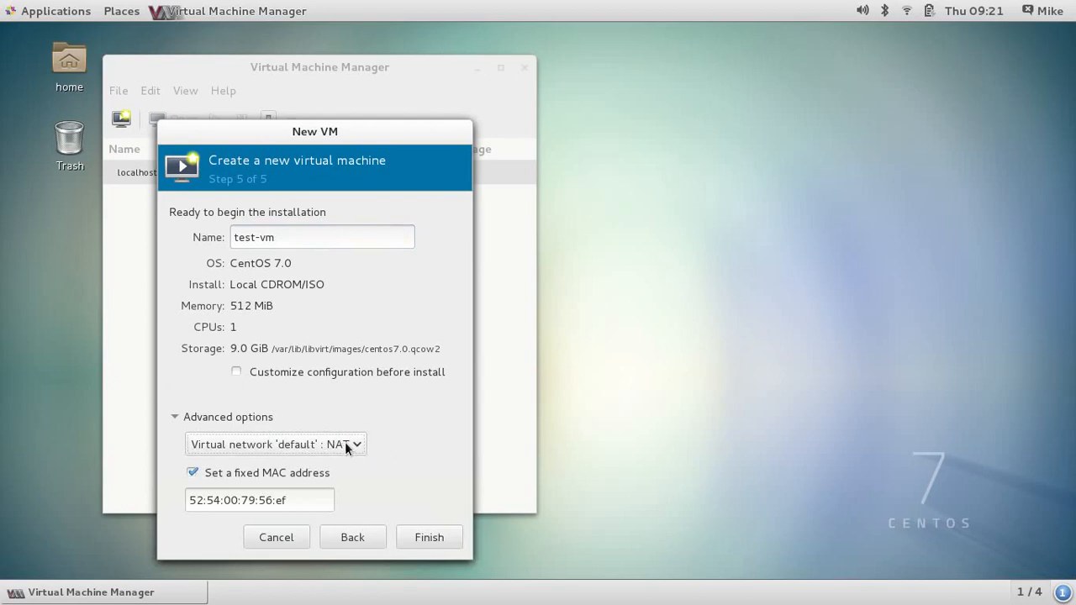
mouse_move(380, 446)
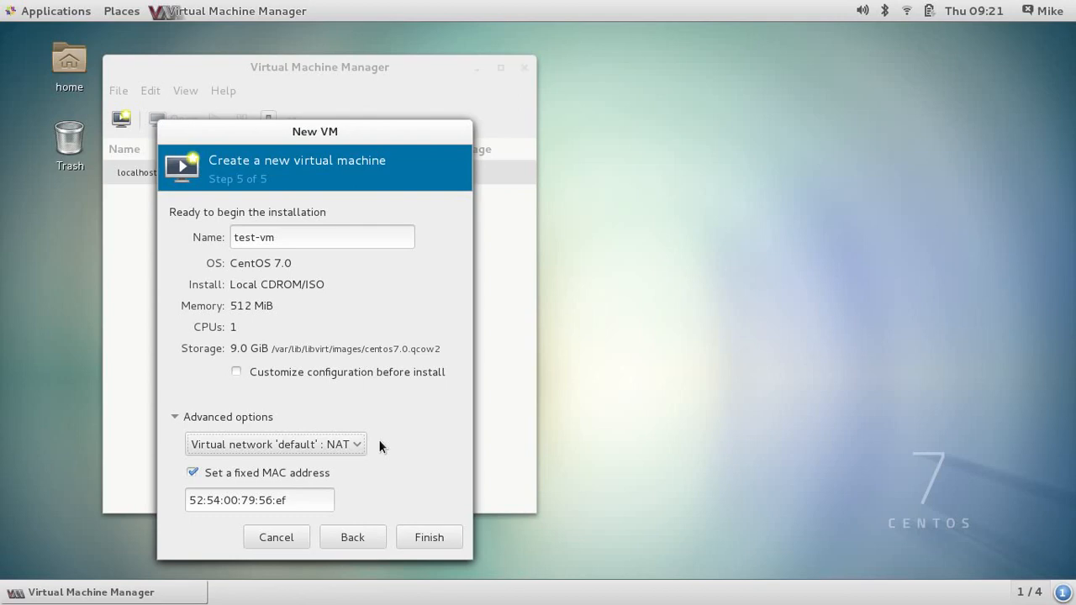
mouse_move(428, 537)
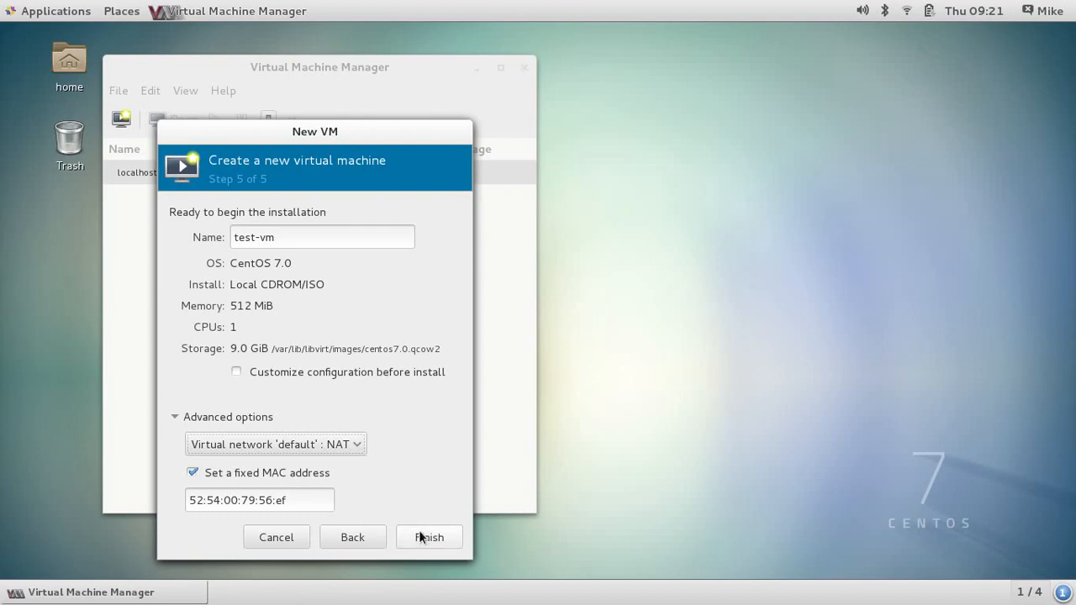
Create test-vm and view its console at the CentOS 7 boot menu countdown
click(428, 537)
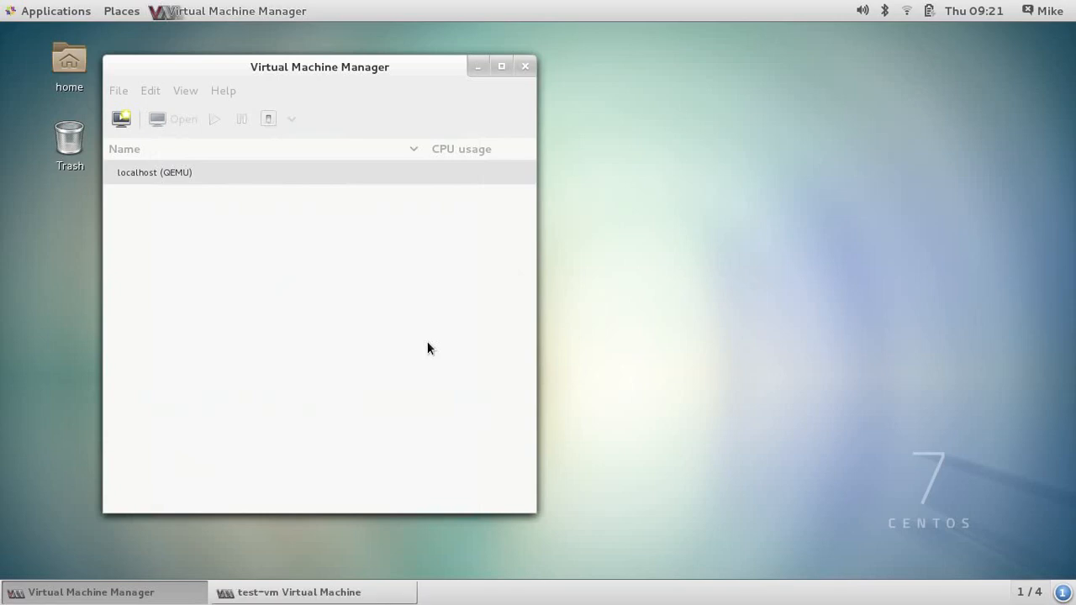
click(299, 592)
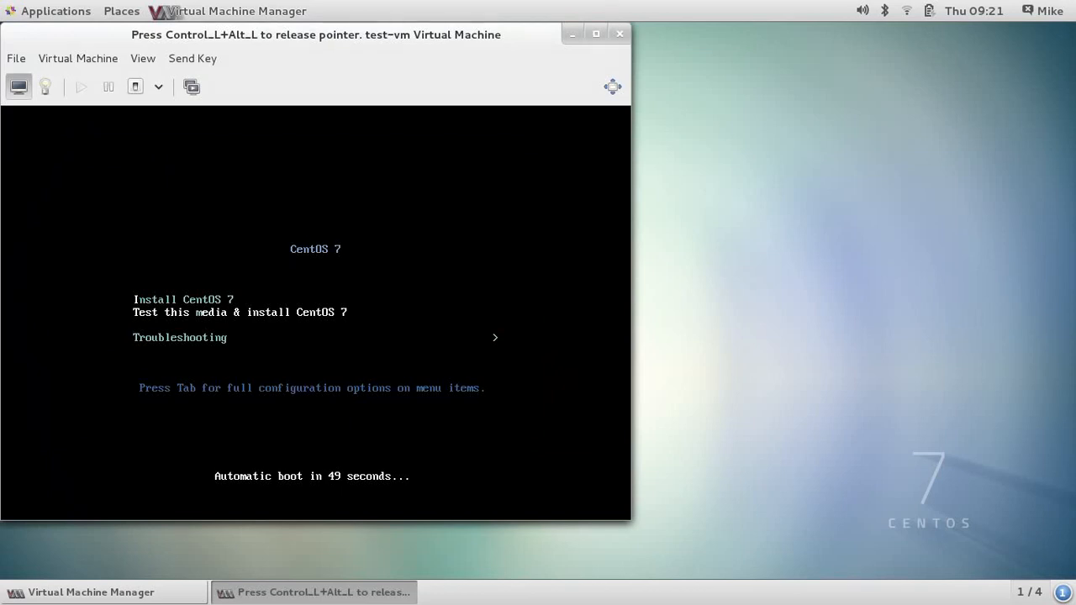
mouse_move(294, 232)
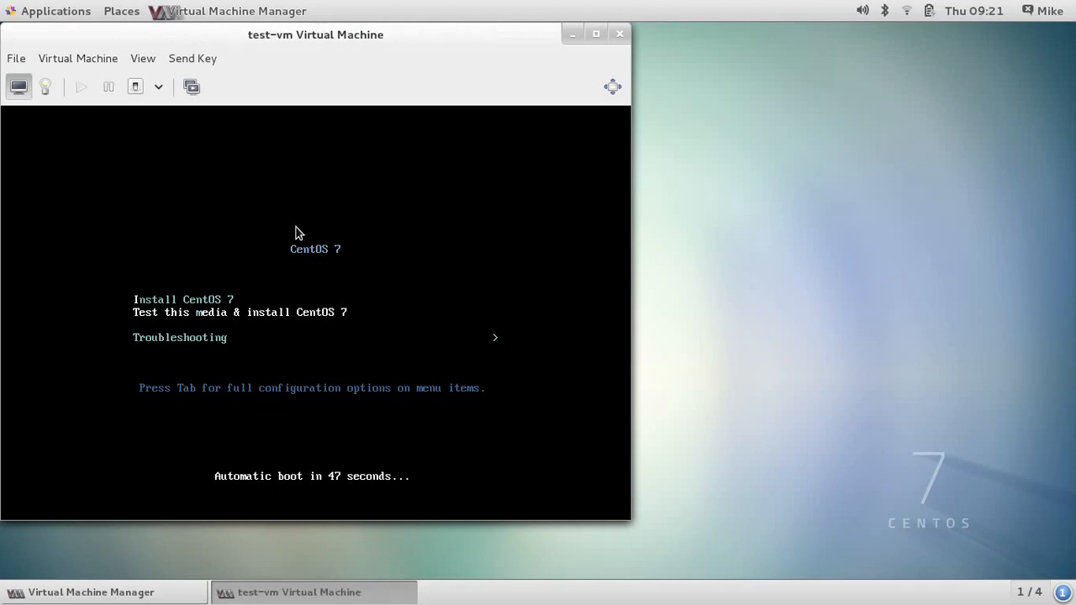
mouse_move(13, 158)
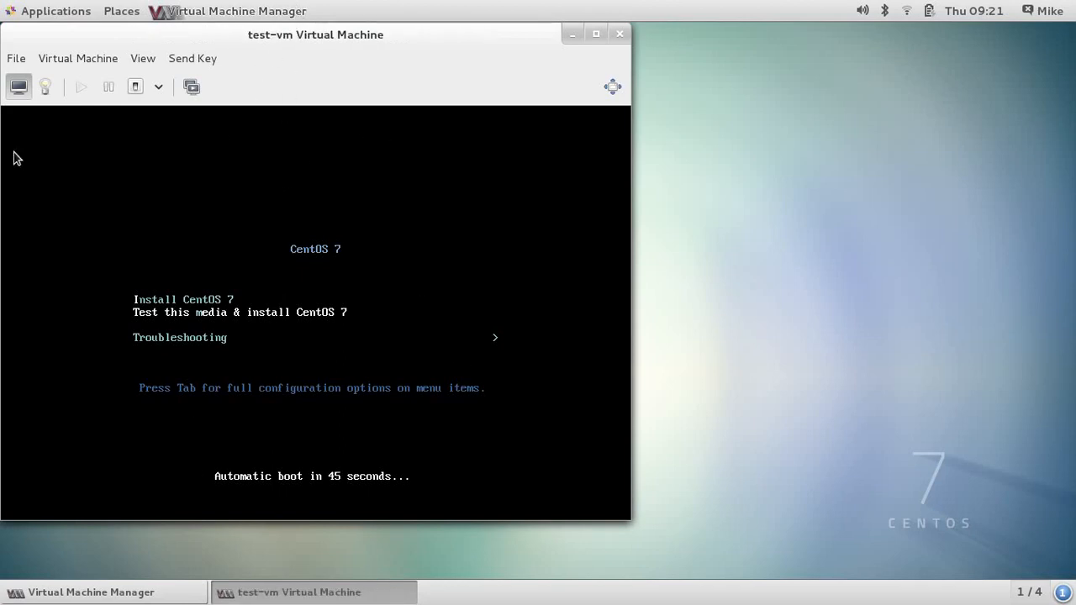
mouse_move(375, 396)
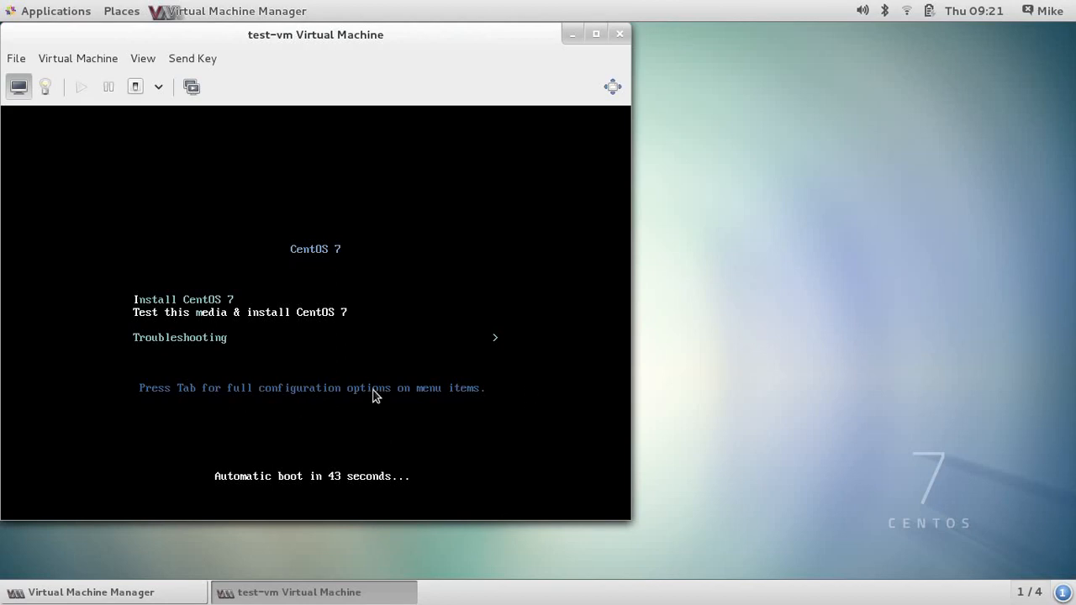
mouse_move(447, 347)
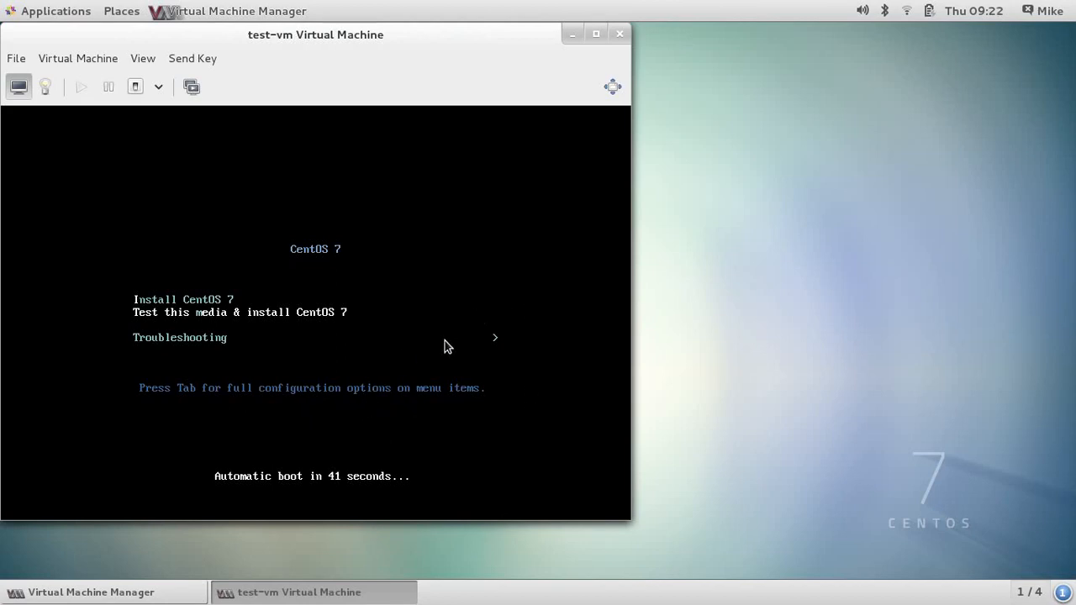
mouse_move(452, 294)
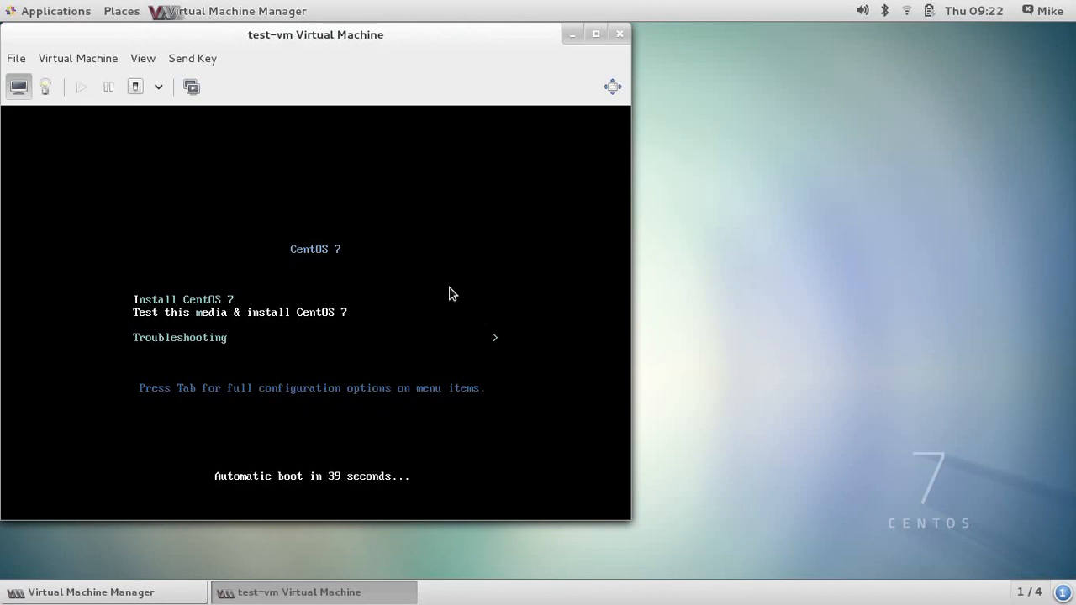
mouse_move(459, 298)
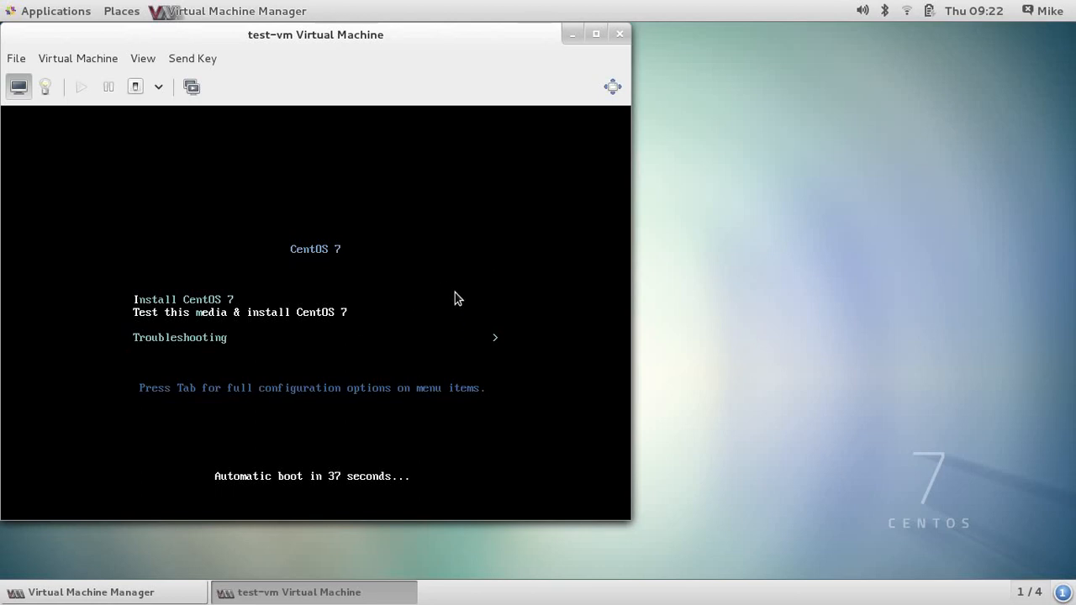
click(315, 294)
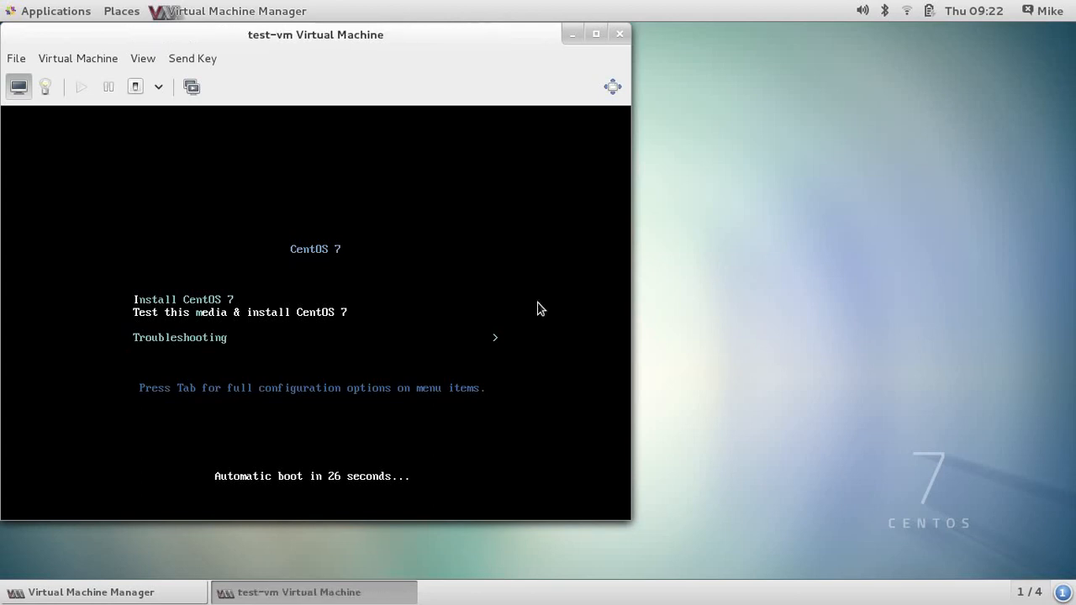
mouse_move(447, 264)
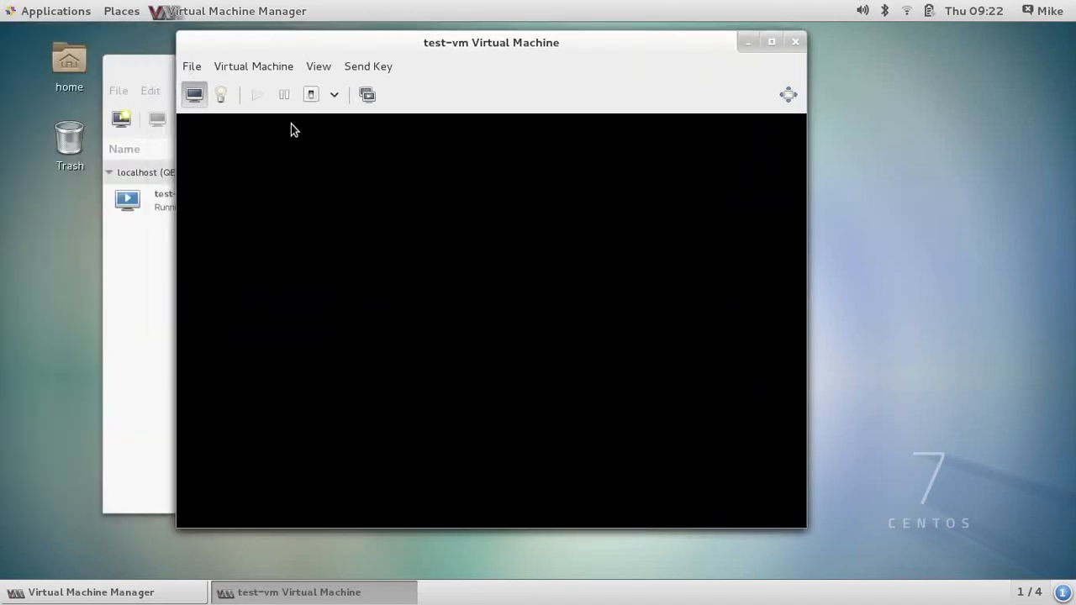
mouse_move(286, 353)
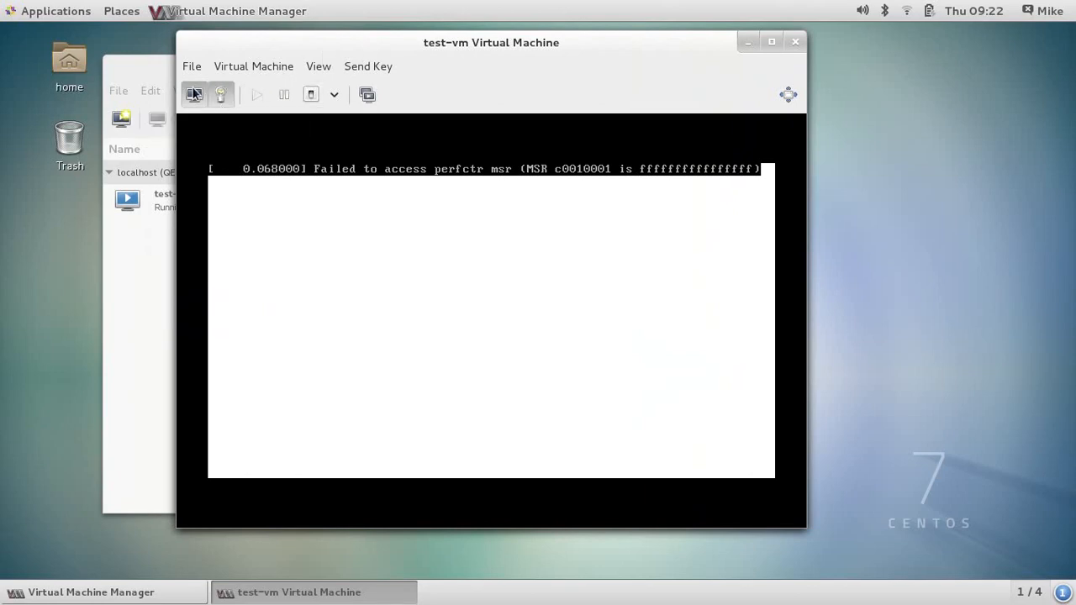
Check test-vm's hardware details: 1 CPU on Processor and 512 MiB on Memory
click(220, 94)
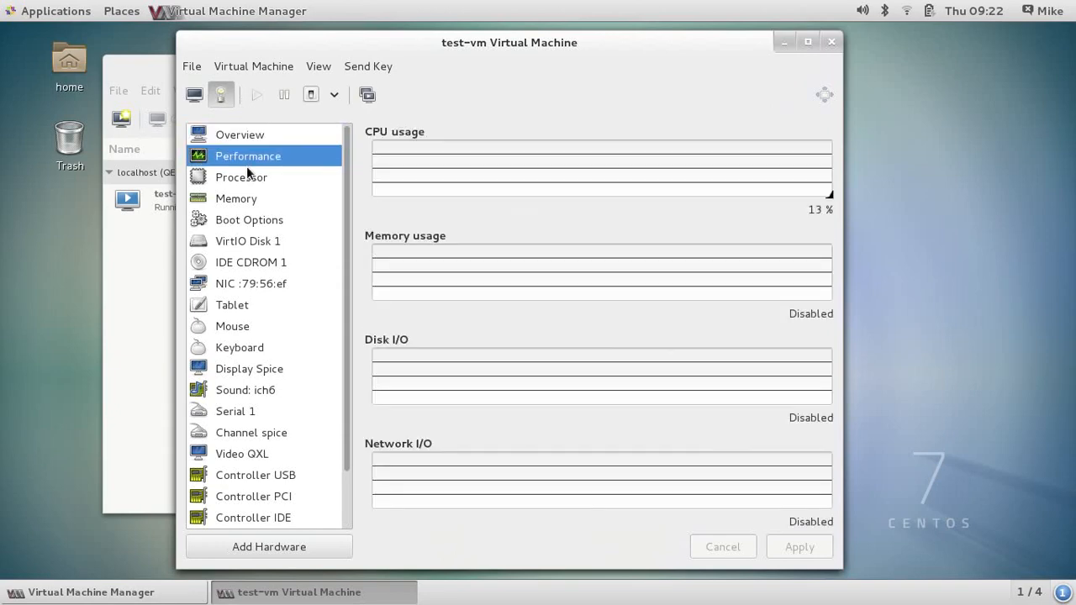
click(241, 177)
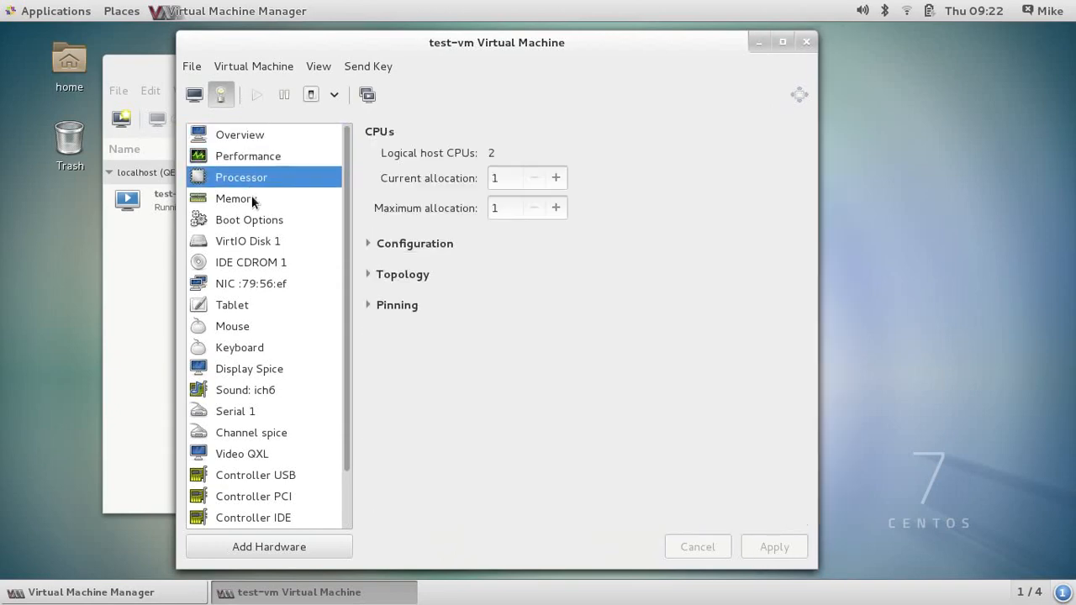
mouse_move(461, 229)
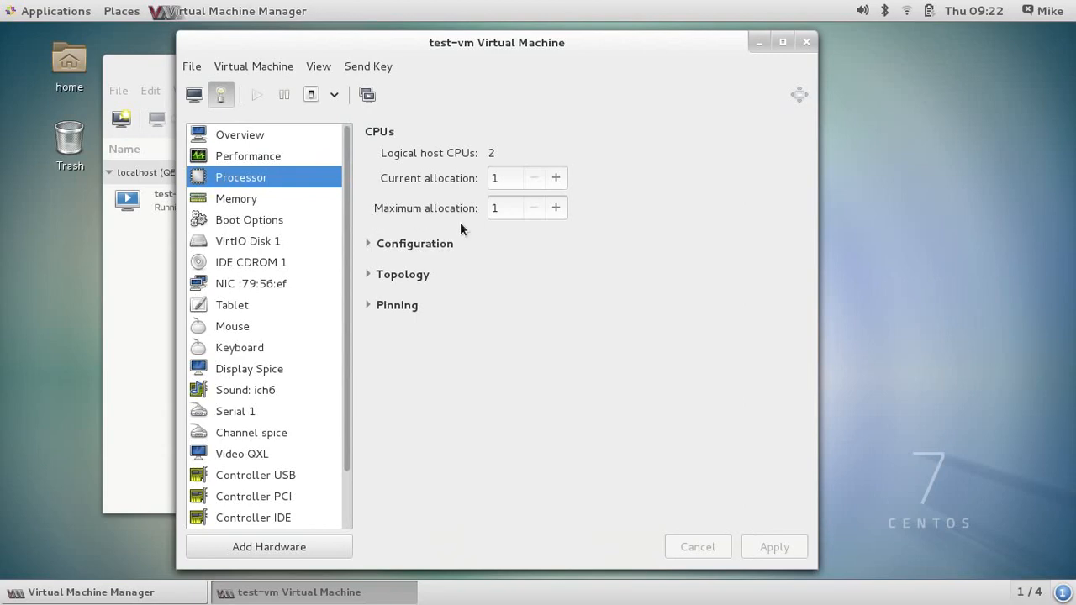
mouse_move(221, 200)
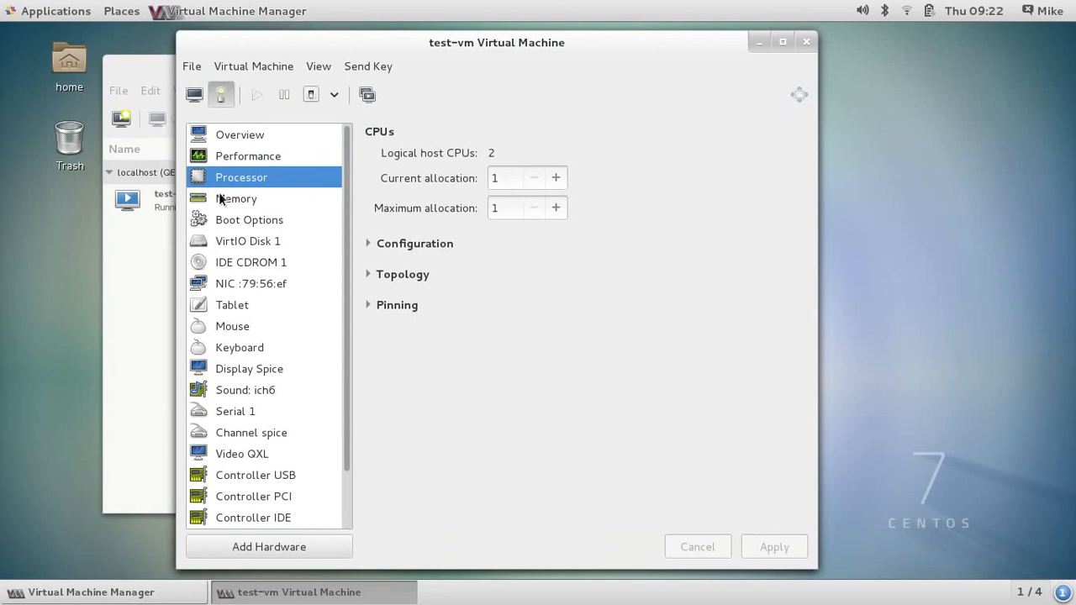
click(237, 198)
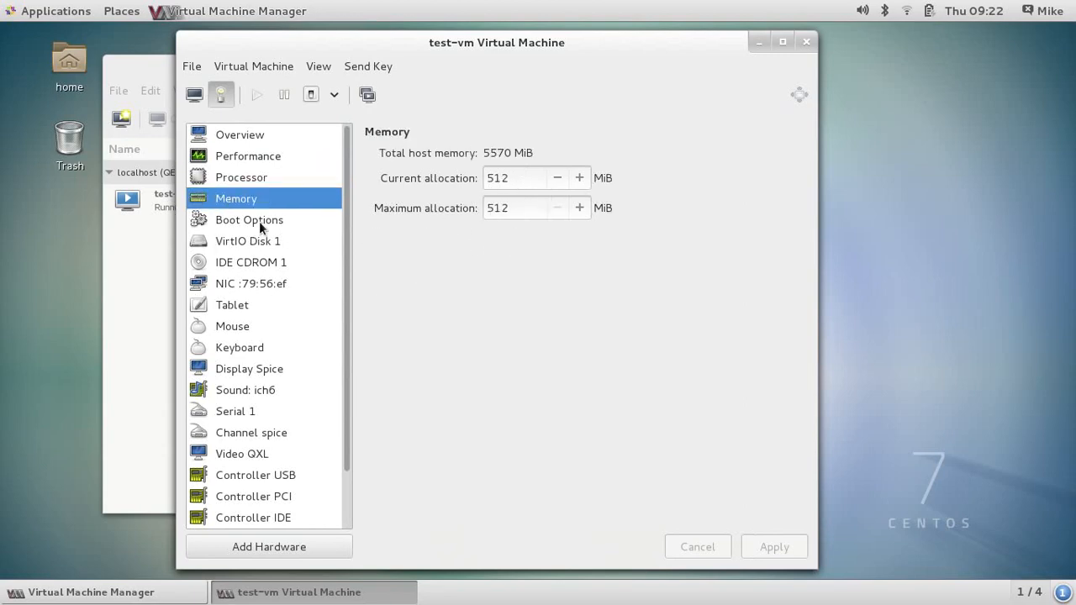
mouse_move(221, 538)
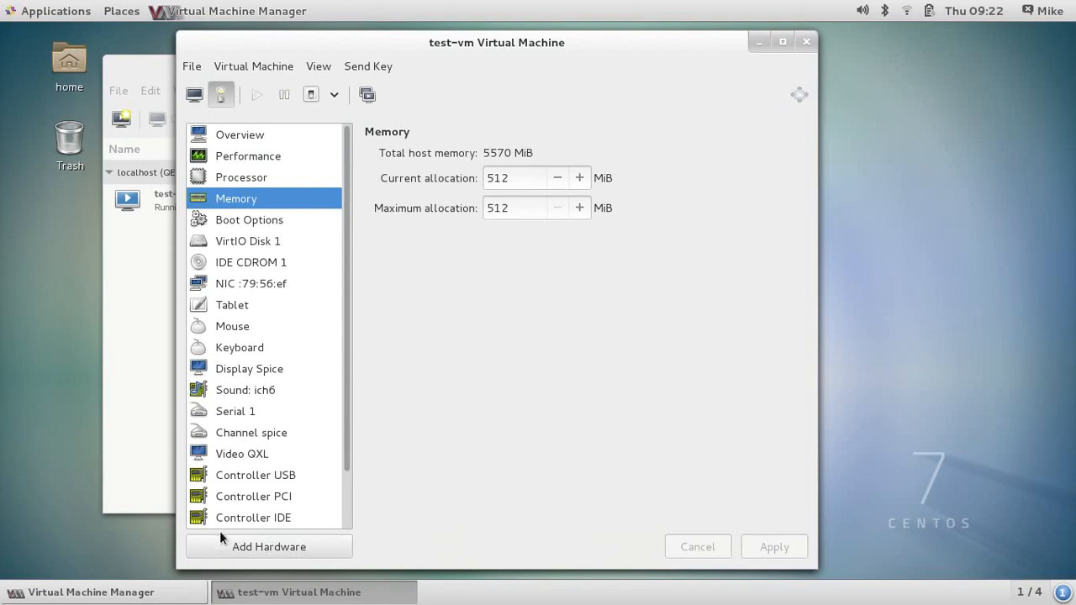
mouse_move(290, 177)
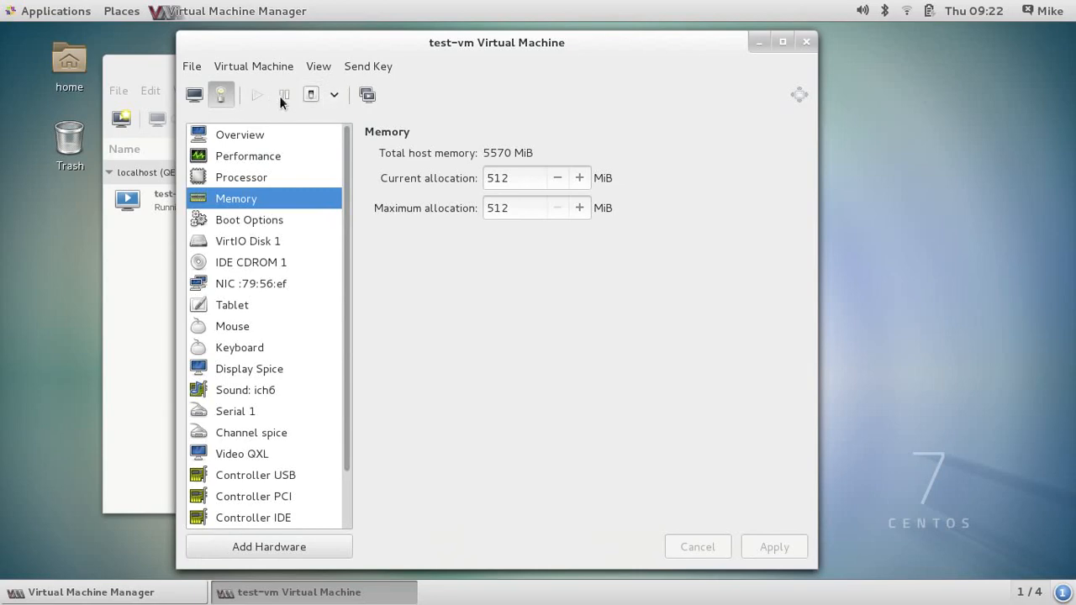
mouse_move(284, 94)
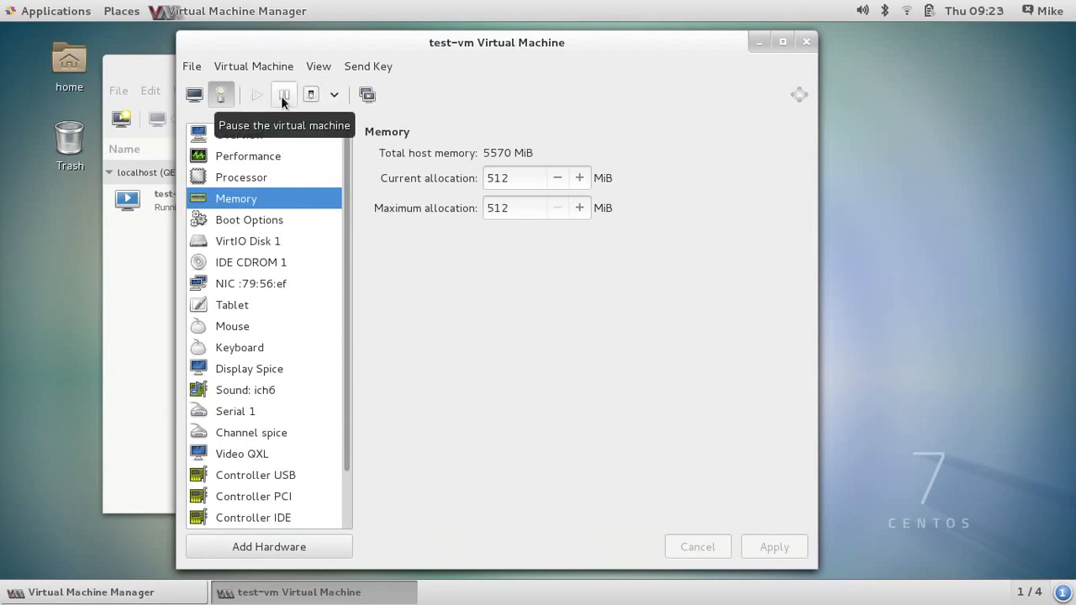
click(334, 94)
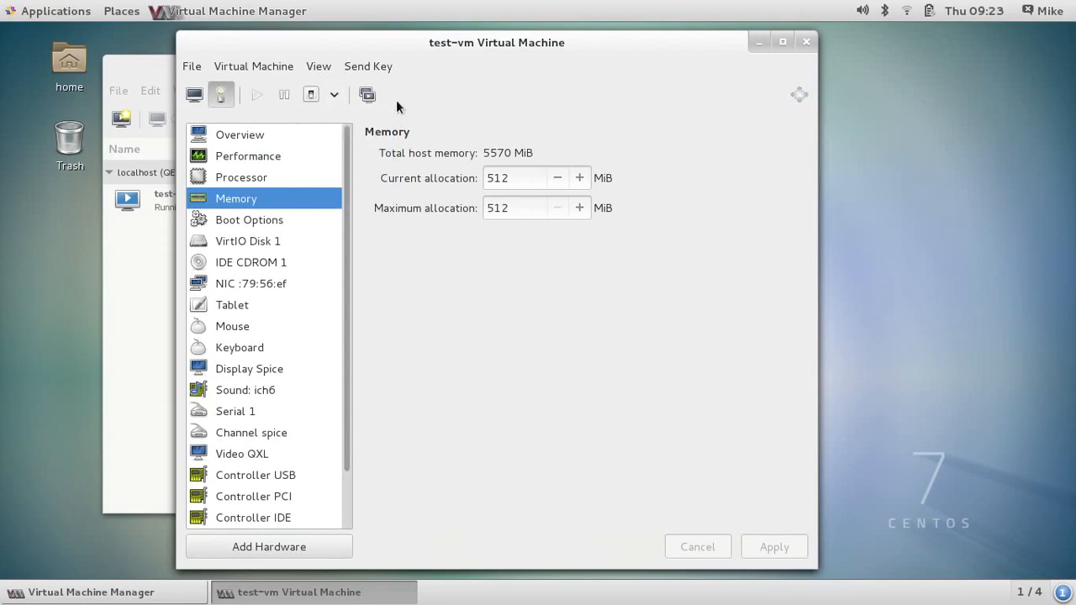
Show test-vm's snapshots view, which is empty
click(367, 94)
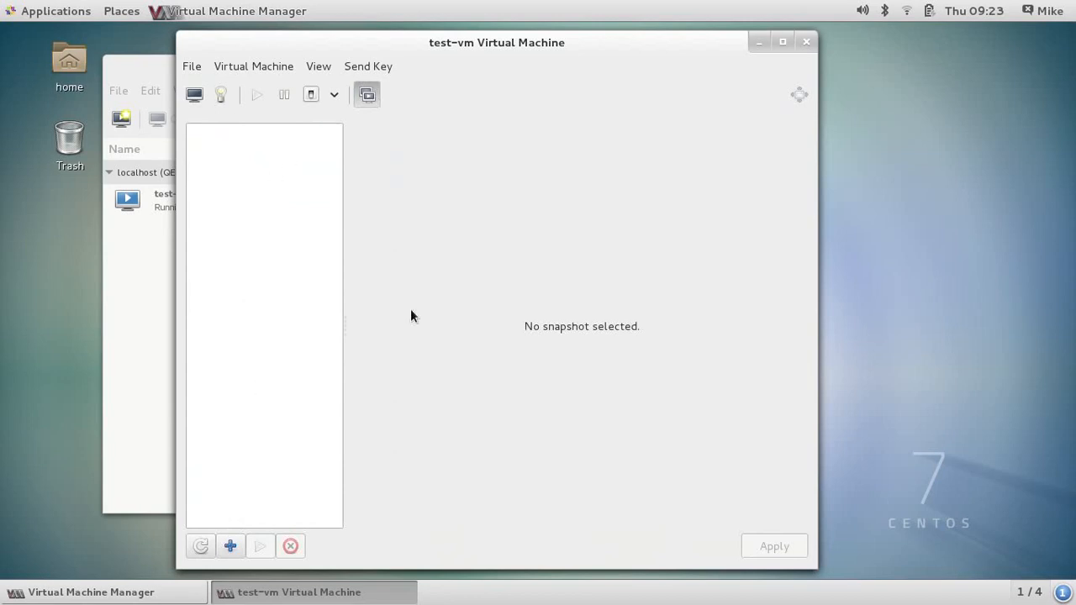
mouse_move(436, 337)
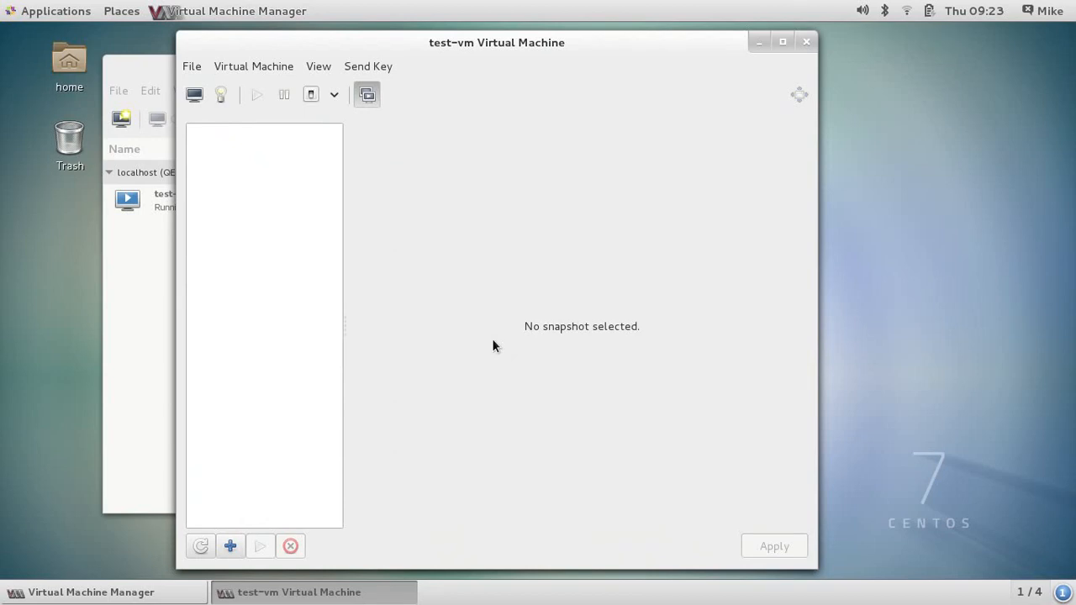
mouse_move(497, 362)
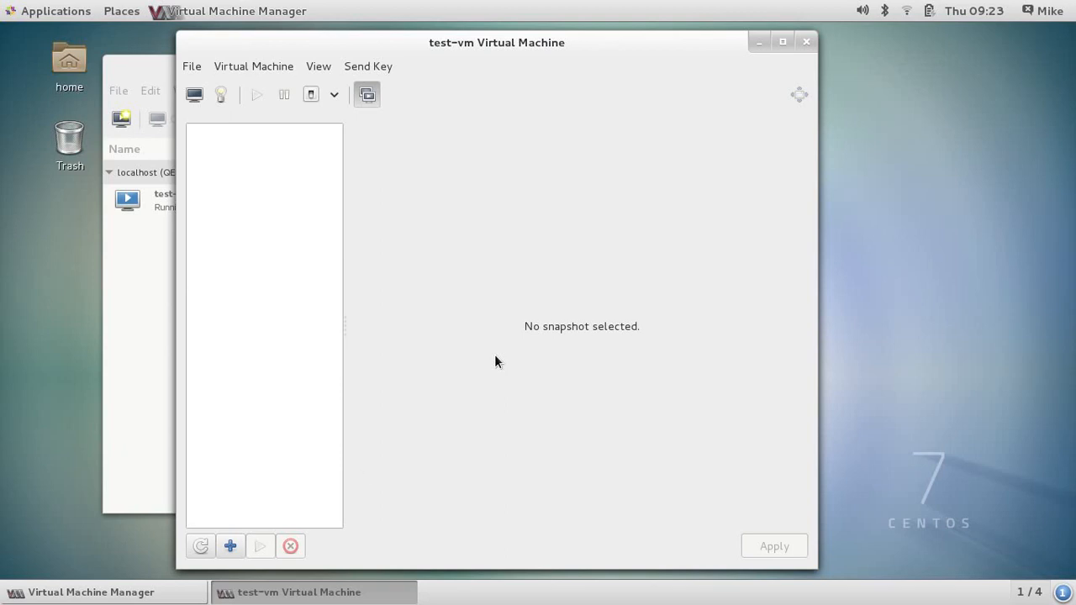
mouse_move(322, 484)
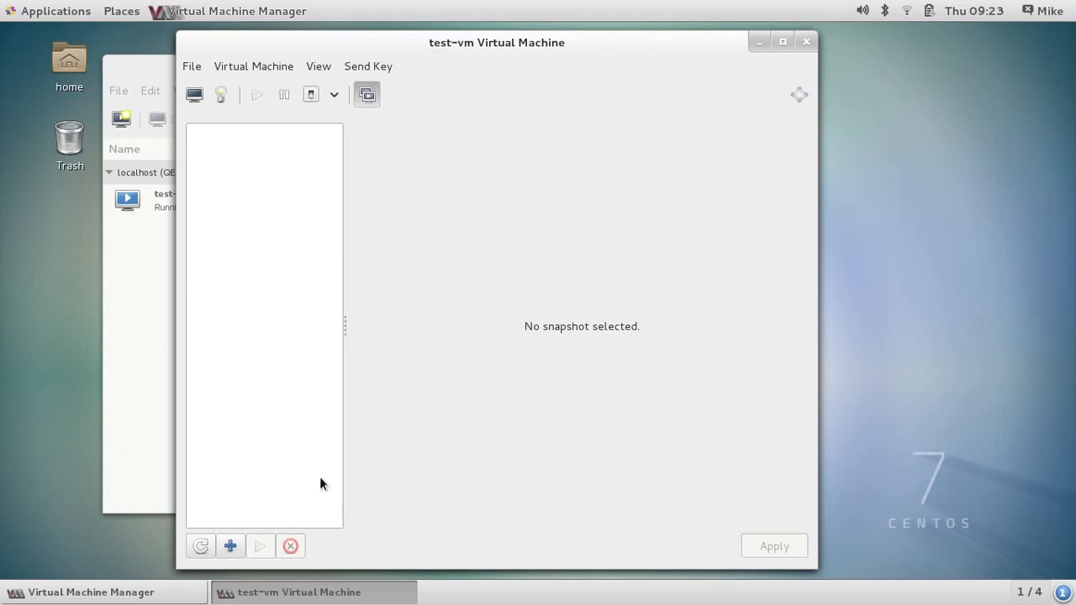
mouse_move(423, 439)
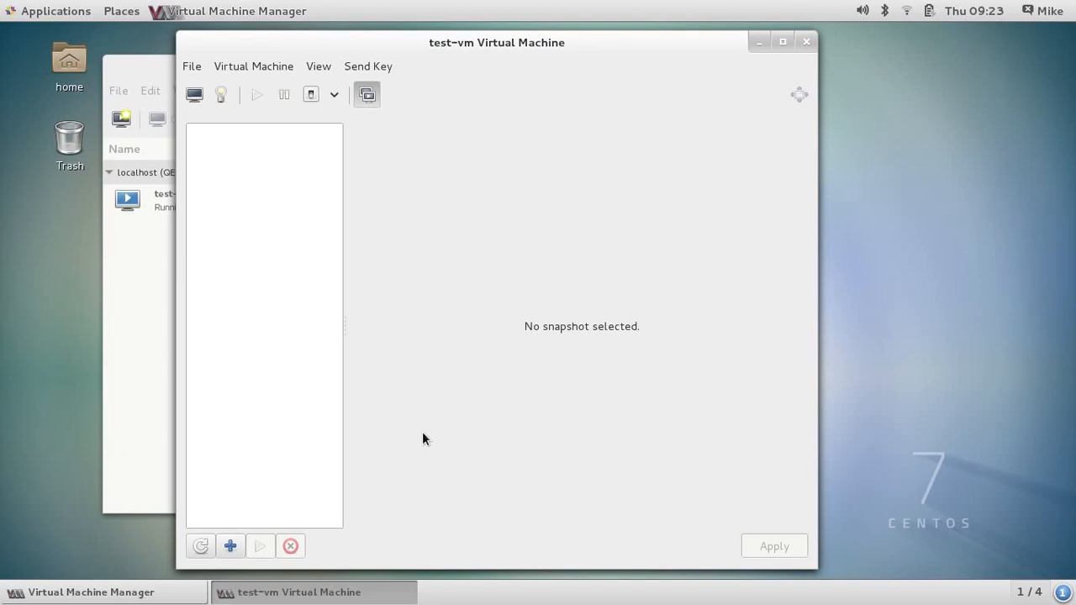
mouse_move(294, 134)
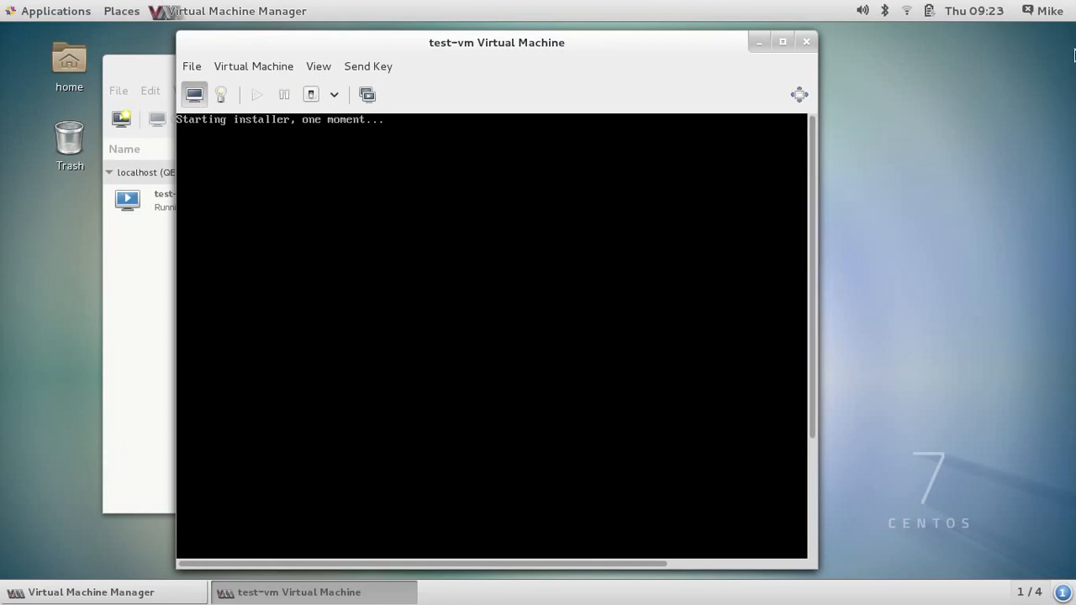
mouse_move(1066, 41)
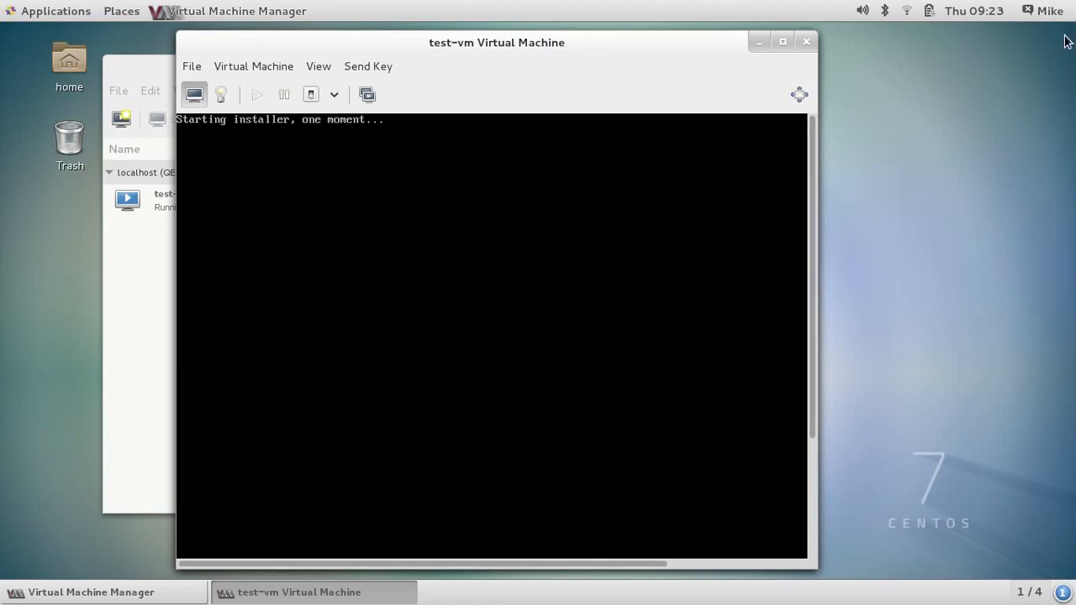